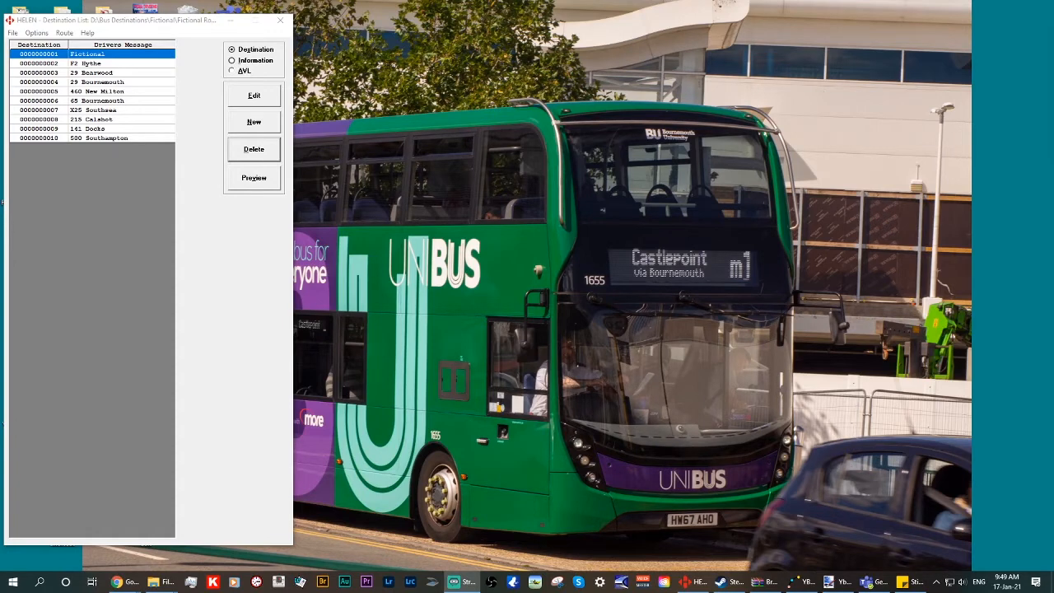
mouse_move(464, 234)
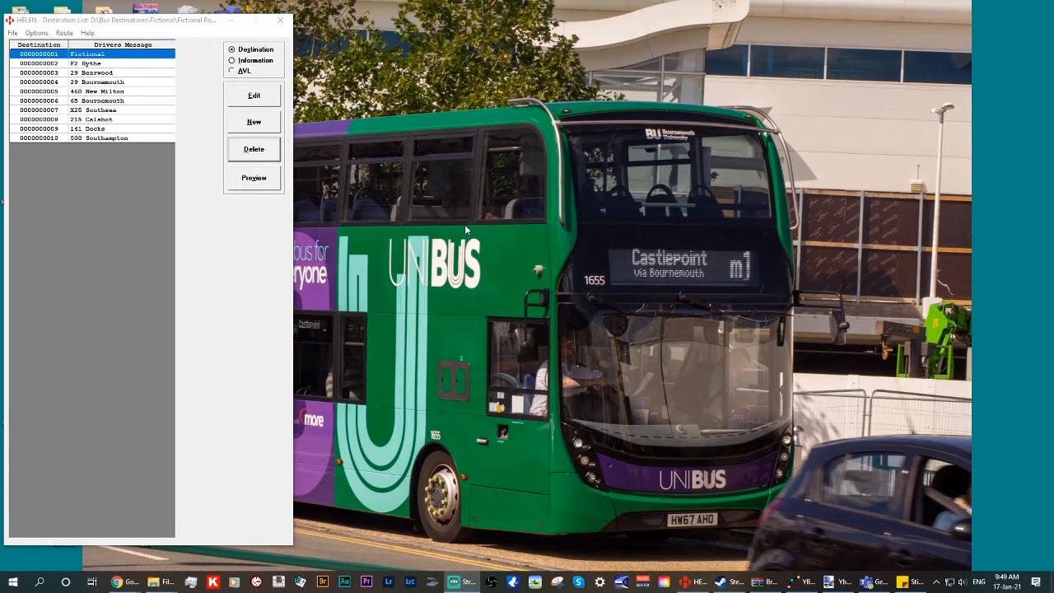
mouse_move(141, 135)
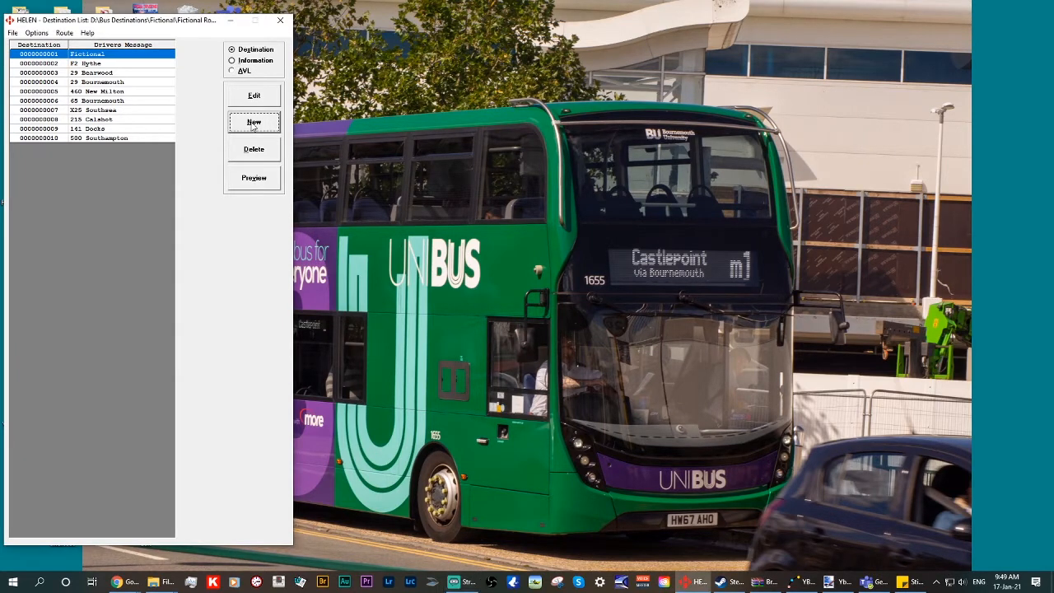
- Add destination 000000TEST with driver's message TEST and acknowledge the sign generation notice
click(253, 121)
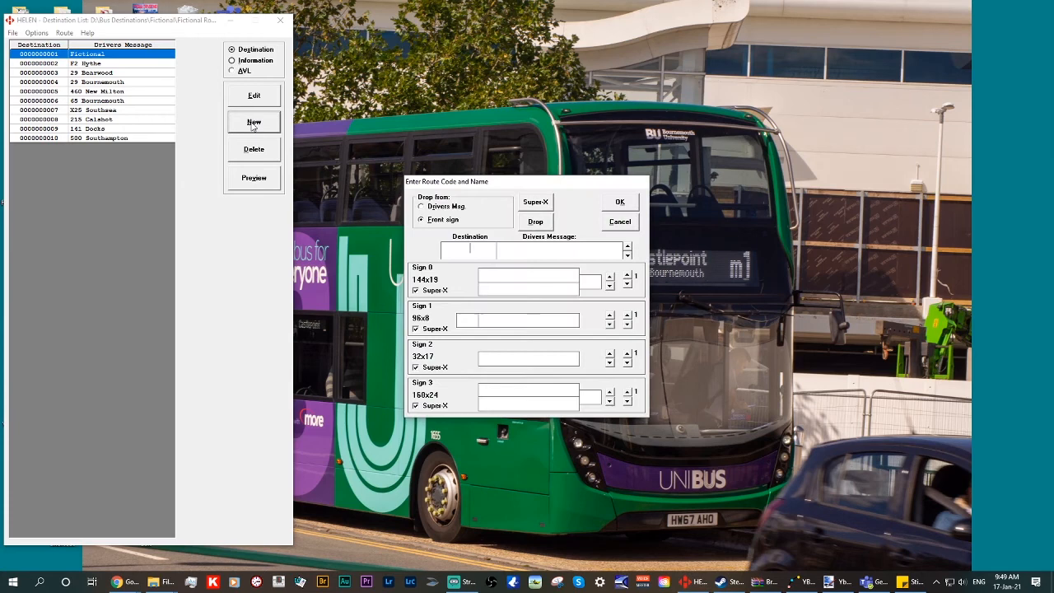
text(000000TEST)
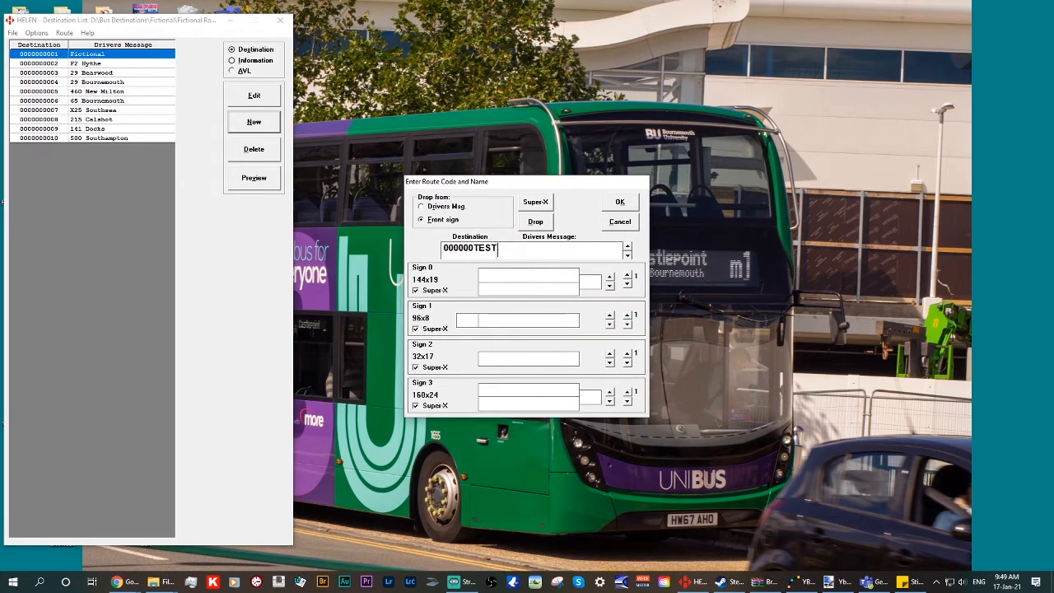
text(TEST)
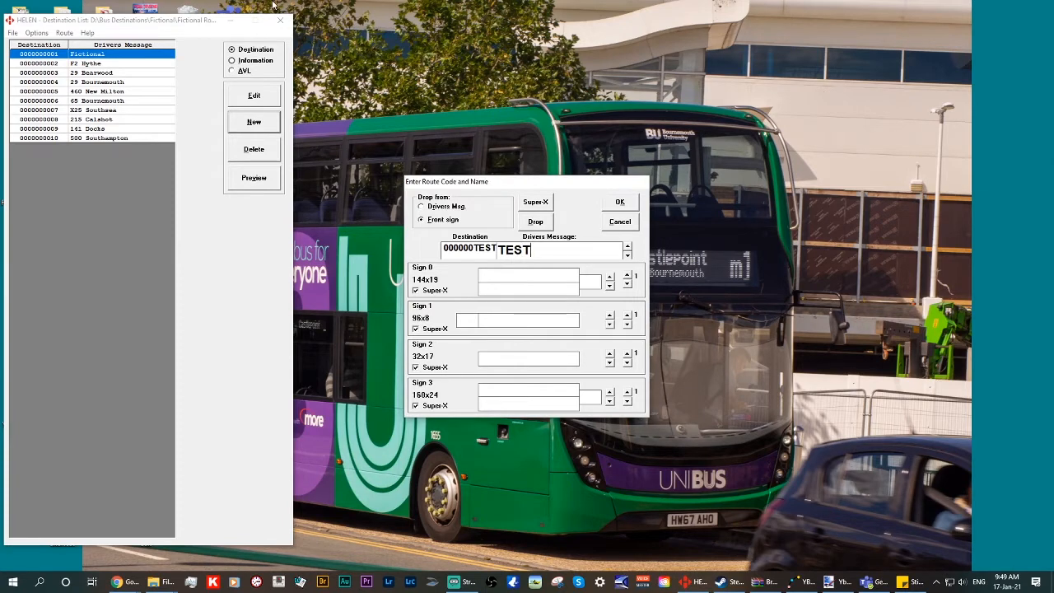
click(619, 201)
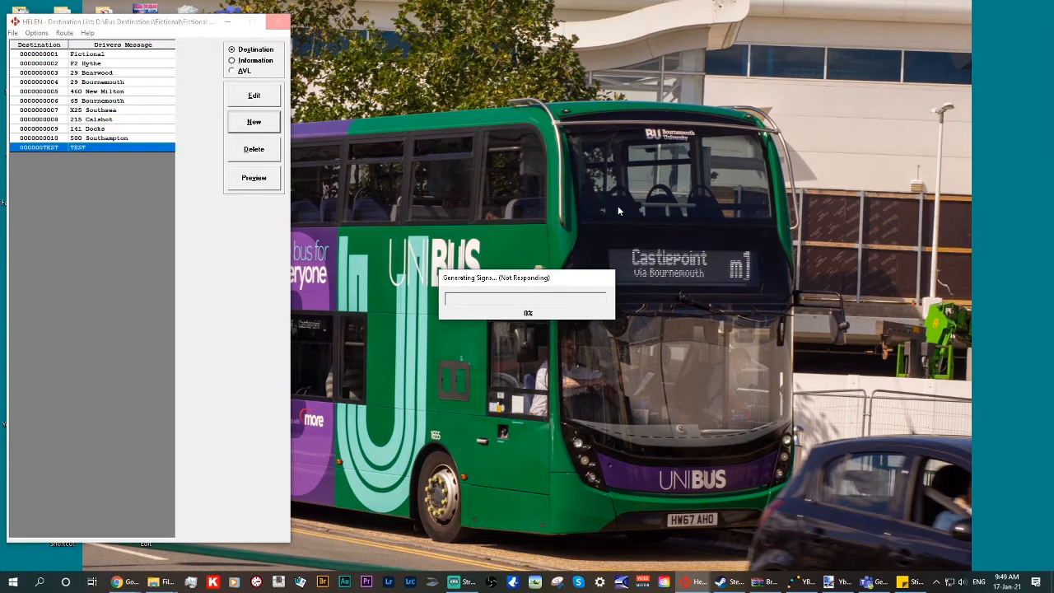
click(276, 20)
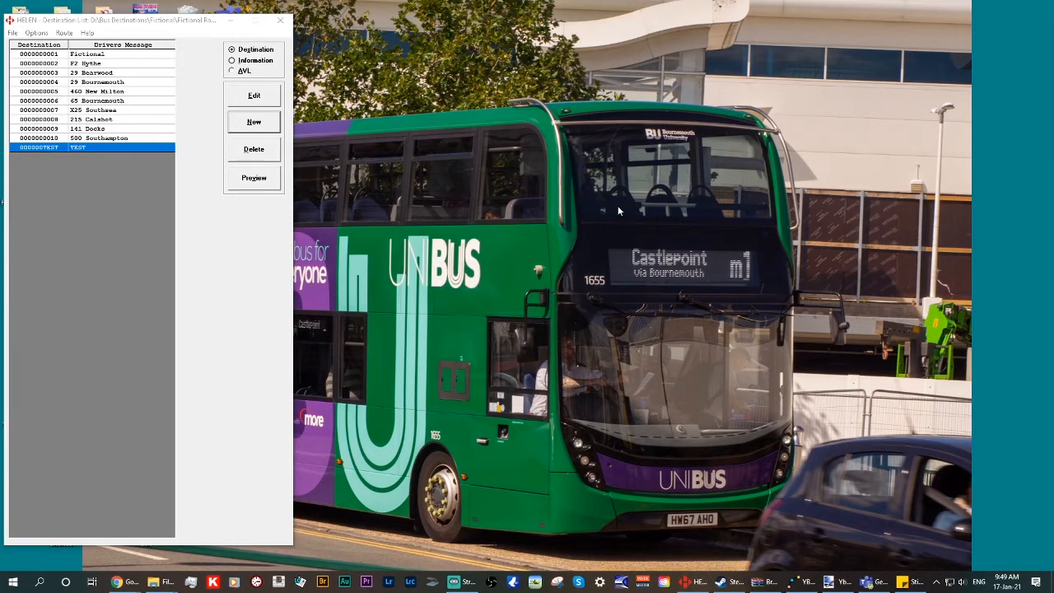
- Preview the signs of the TEST destination
click(254, 178)
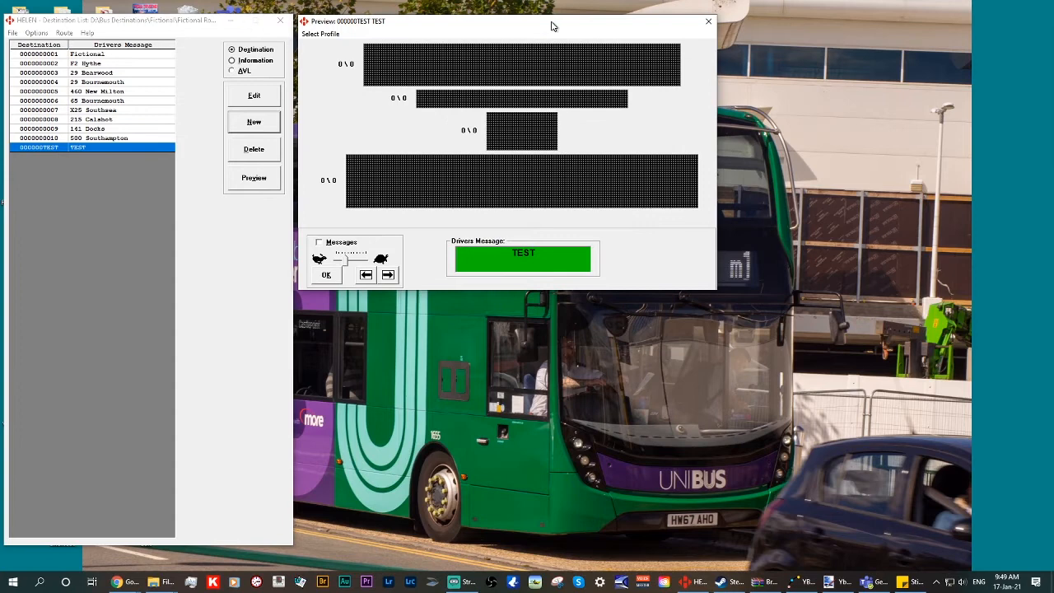
mouse_move(220, 79)
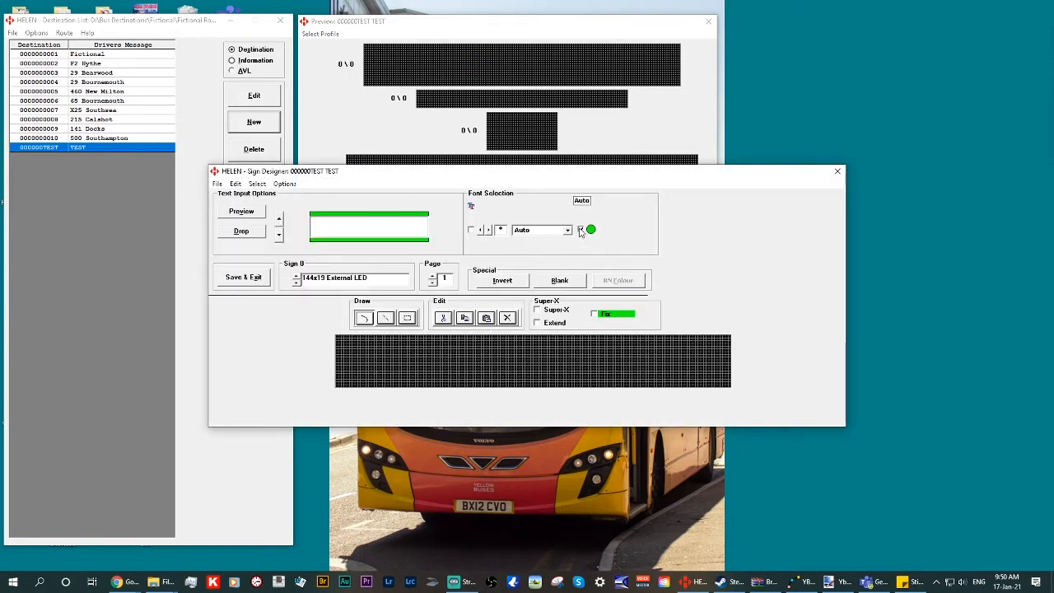
- Choose the pictogram symbol font for sign 0
click(567, 230)
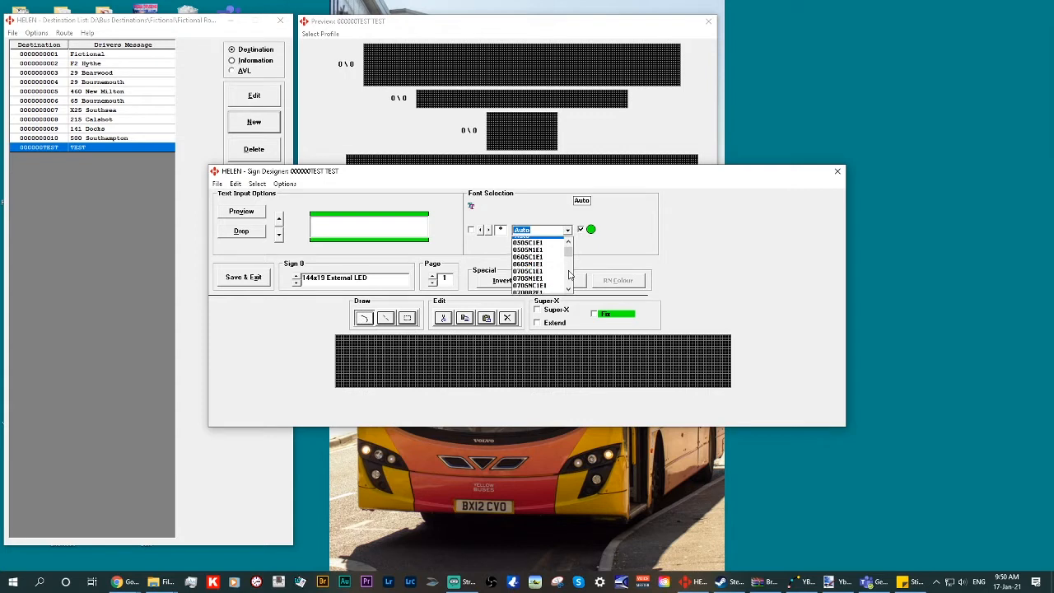
scroll(down, 3)
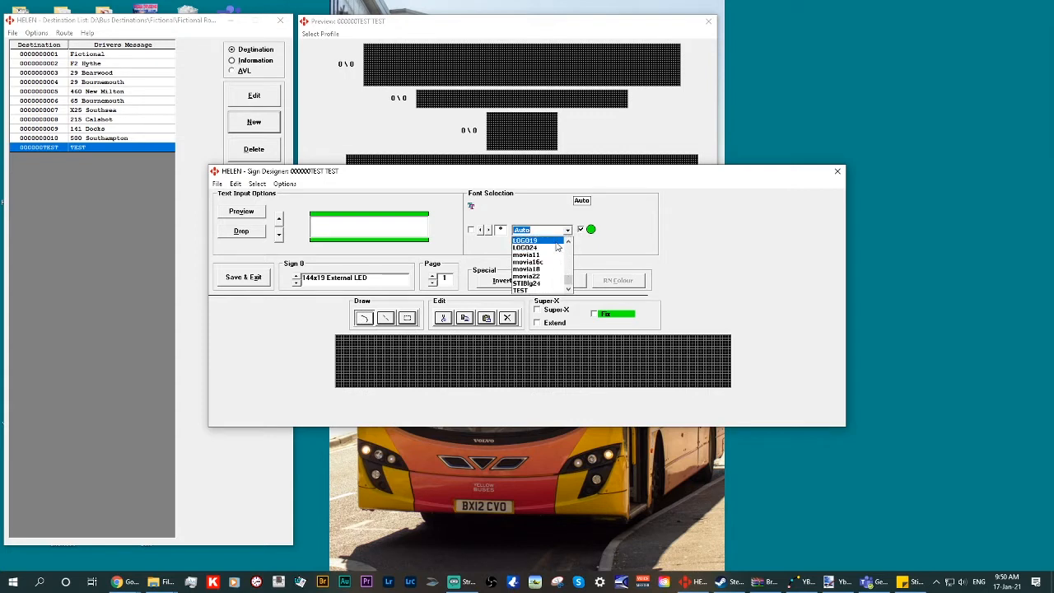
click(524, 247)
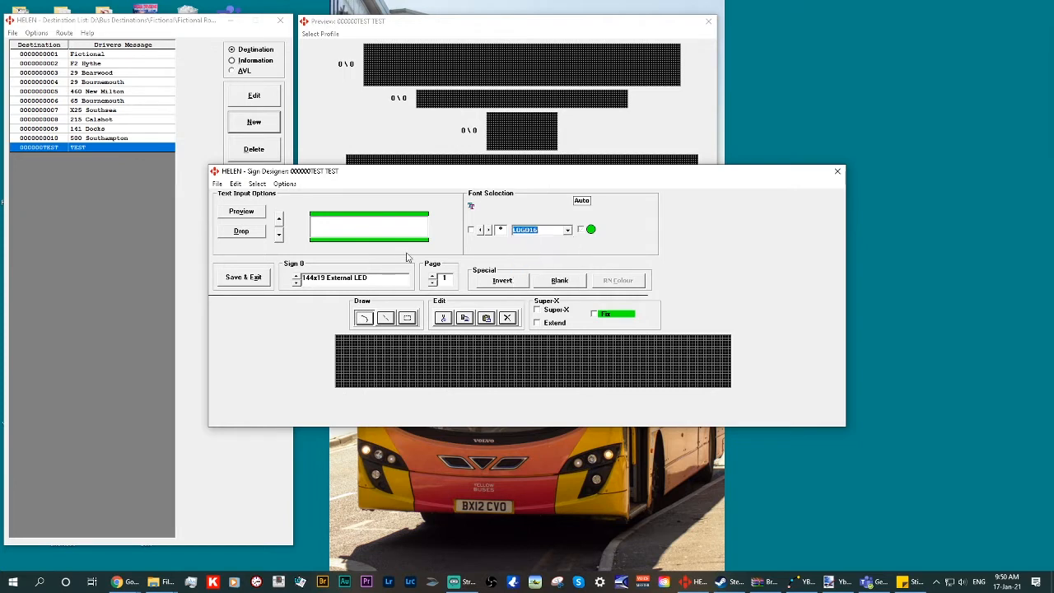
mouse_move(346, 321)
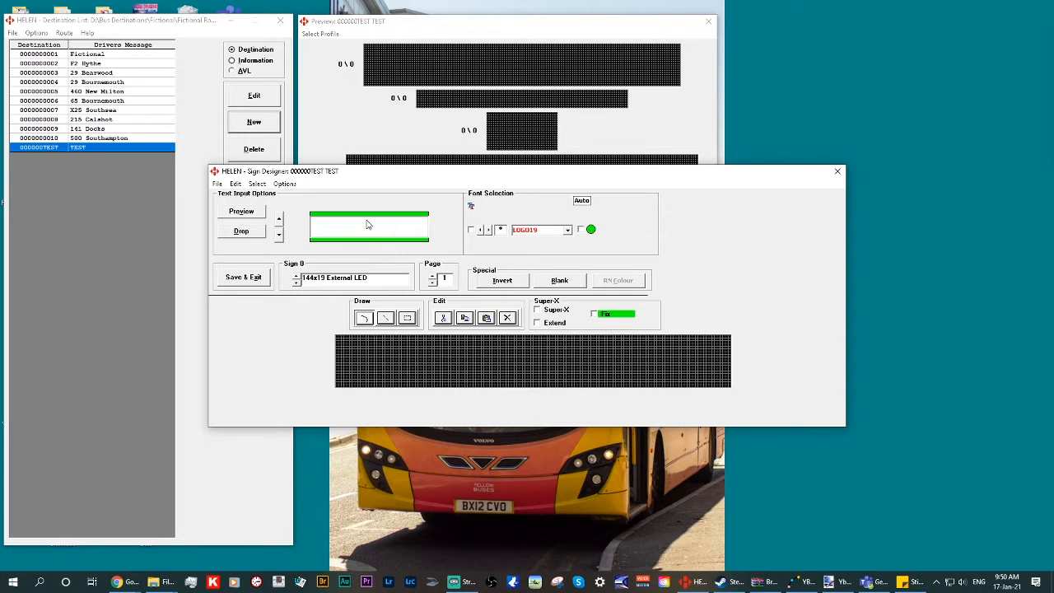
- Try the T, S and W symbols, leaving an arrow pictogram on the sign
text(T)
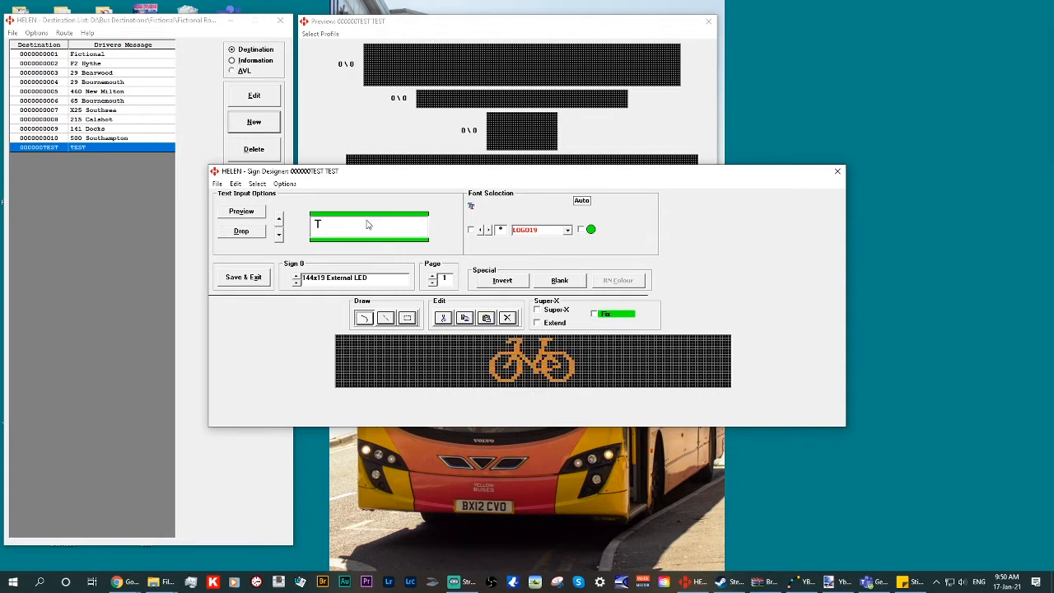
key(Backspace)
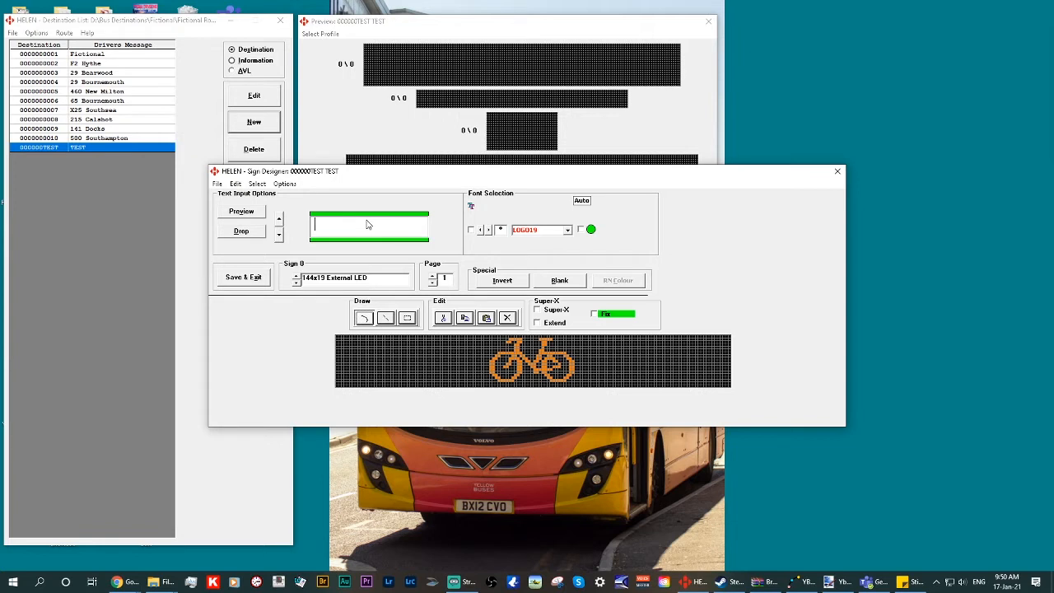
text(S)
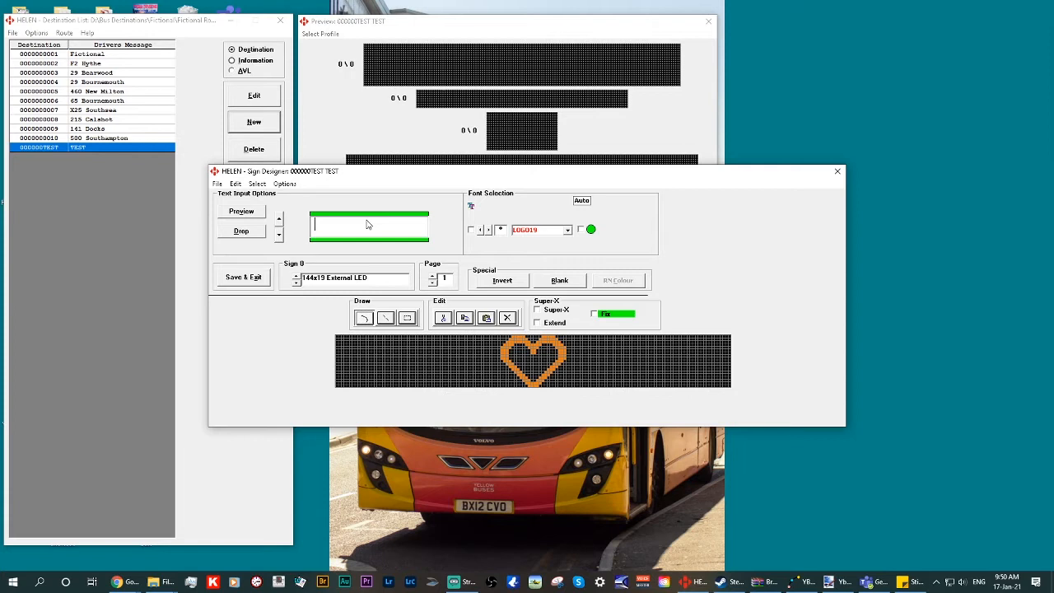
text(W)
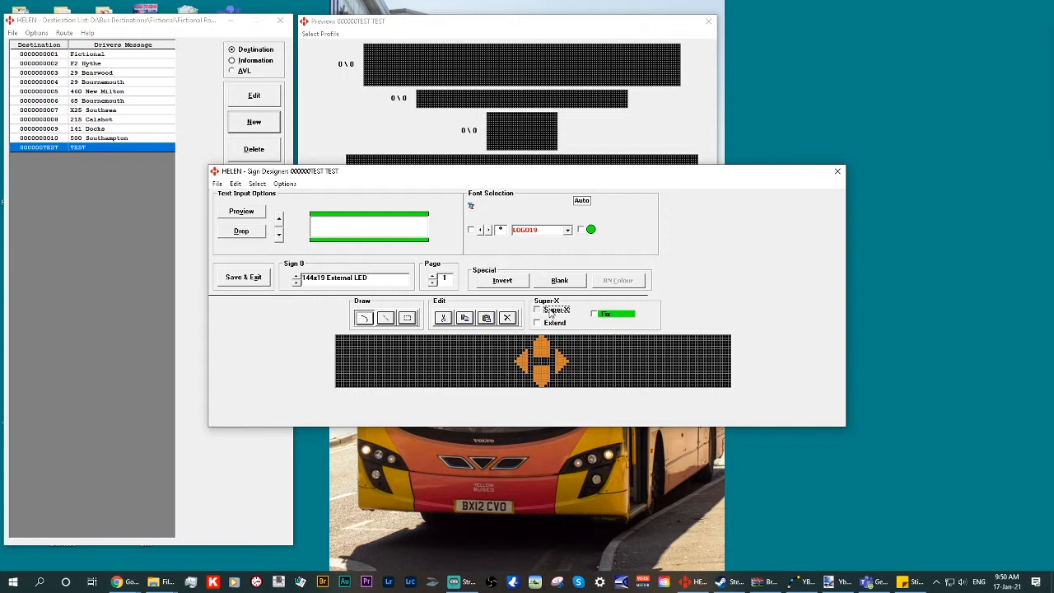
- Rework the four-way arrow symbol on sign 0 with the Draw tools
click(537, 309)
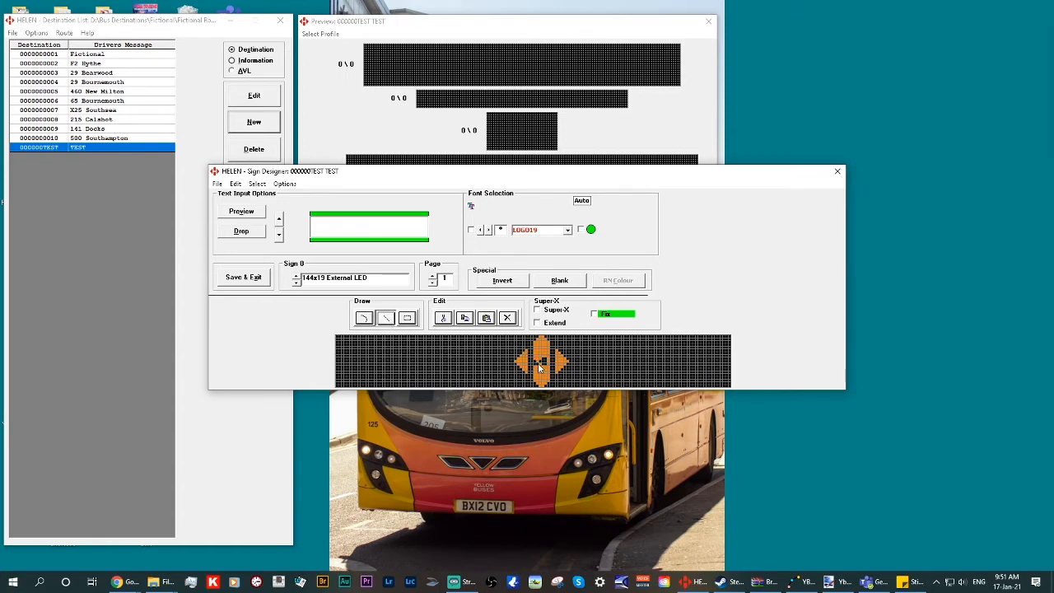
mouse_move(495, 362)
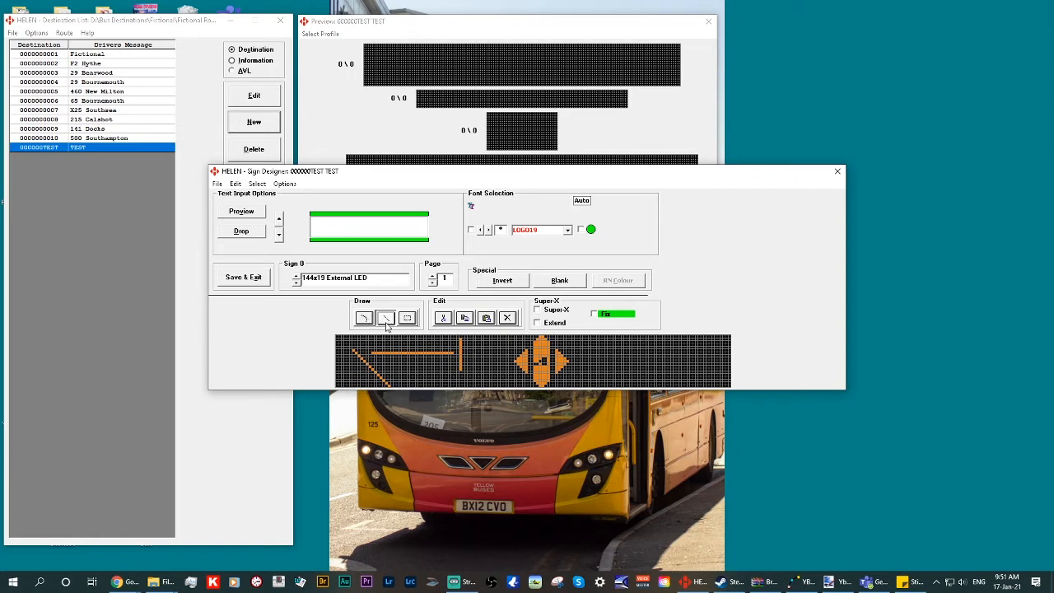
mouse_move(491, 358)
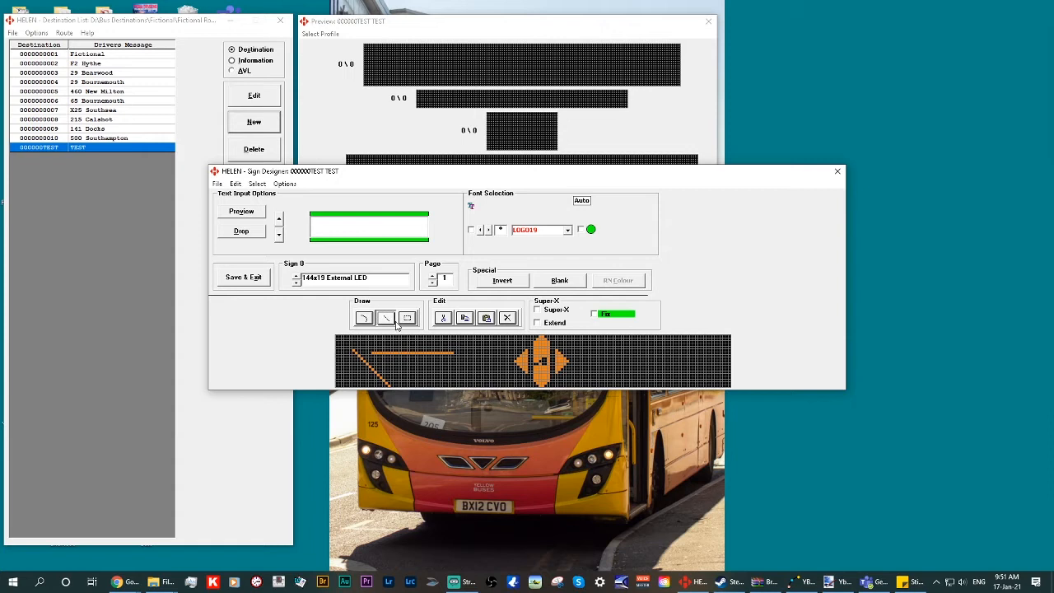
mouse_move(540, 359)
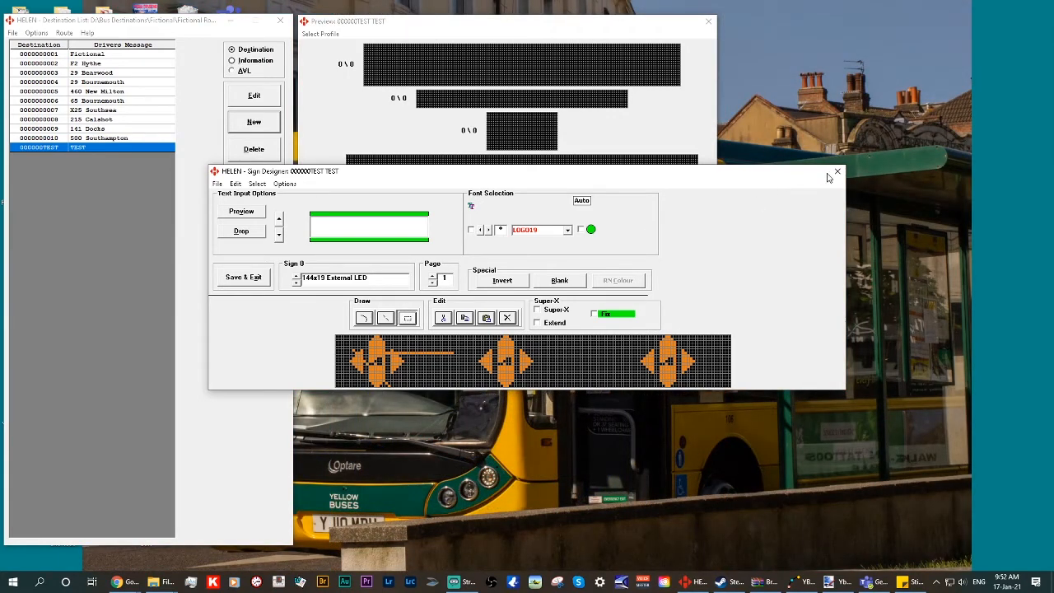
- Close the sign designer without saving and close the destination preview
click(836, 171)
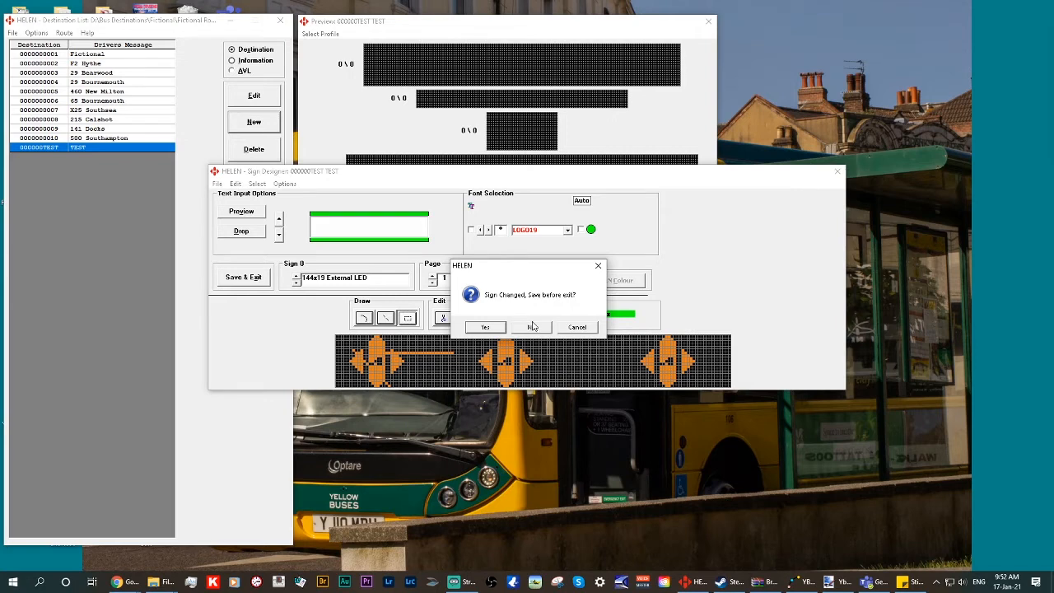
click(530, 326)
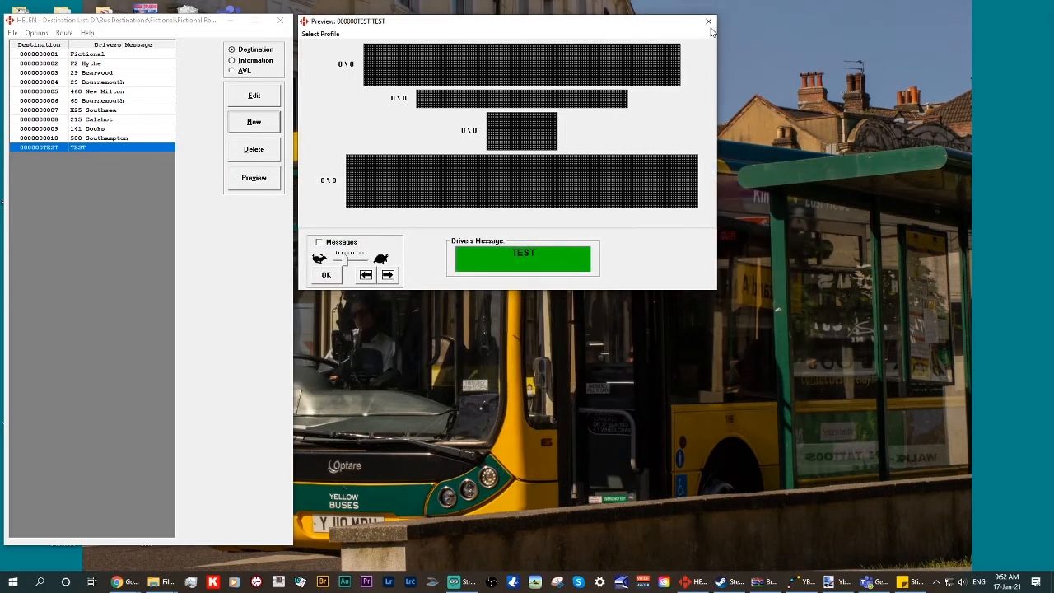
click(707, 20)
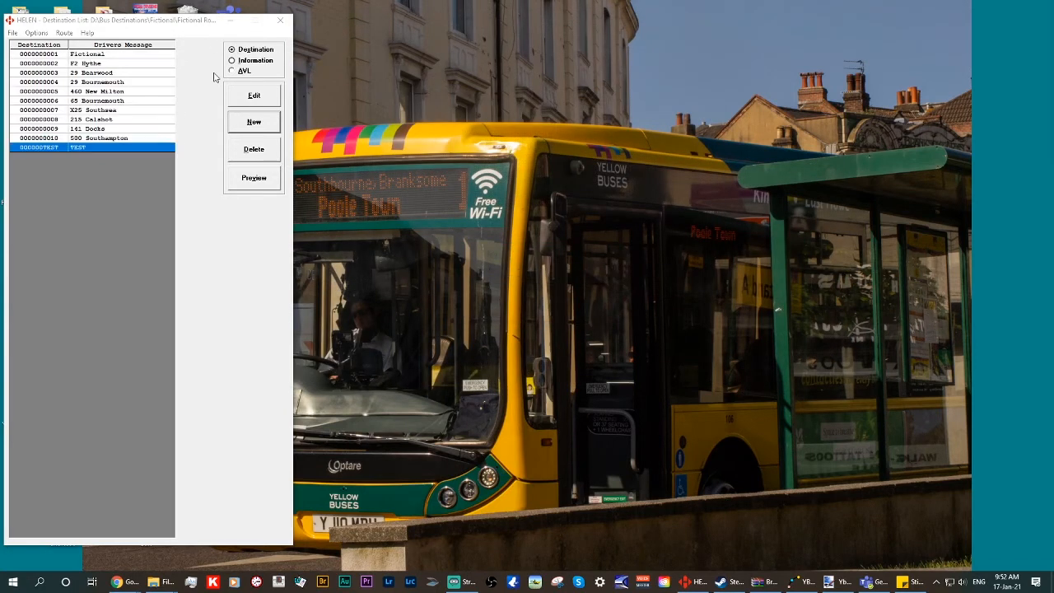
- Open the Font Editor from Options, showing the TEST font
click(37, 33)
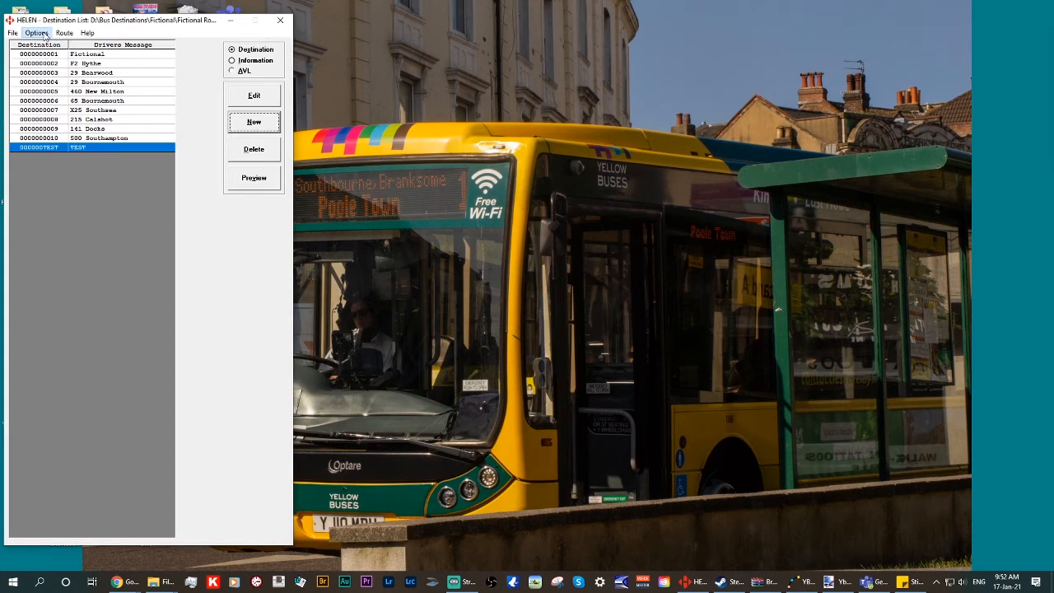
click(37, 33)
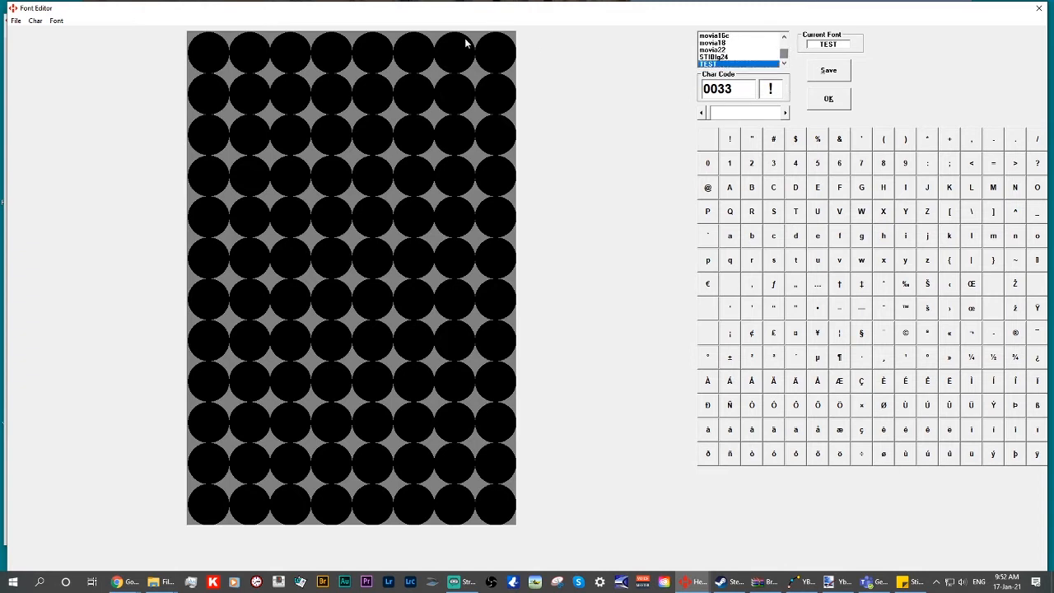
- Start a new font named tydasd, then cancel without creating it
click(55, 20)
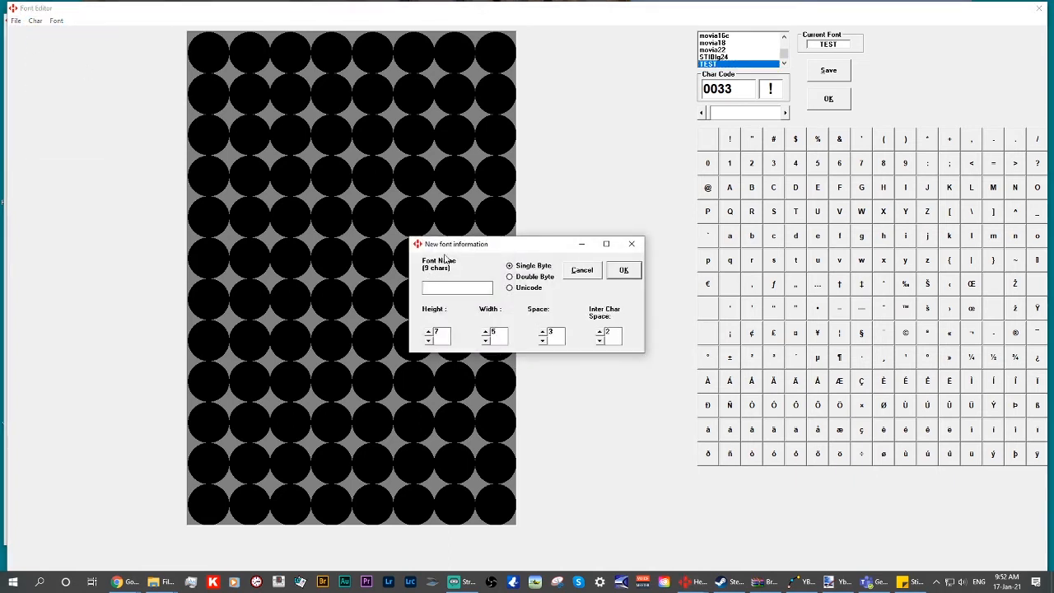
text(tydasd)
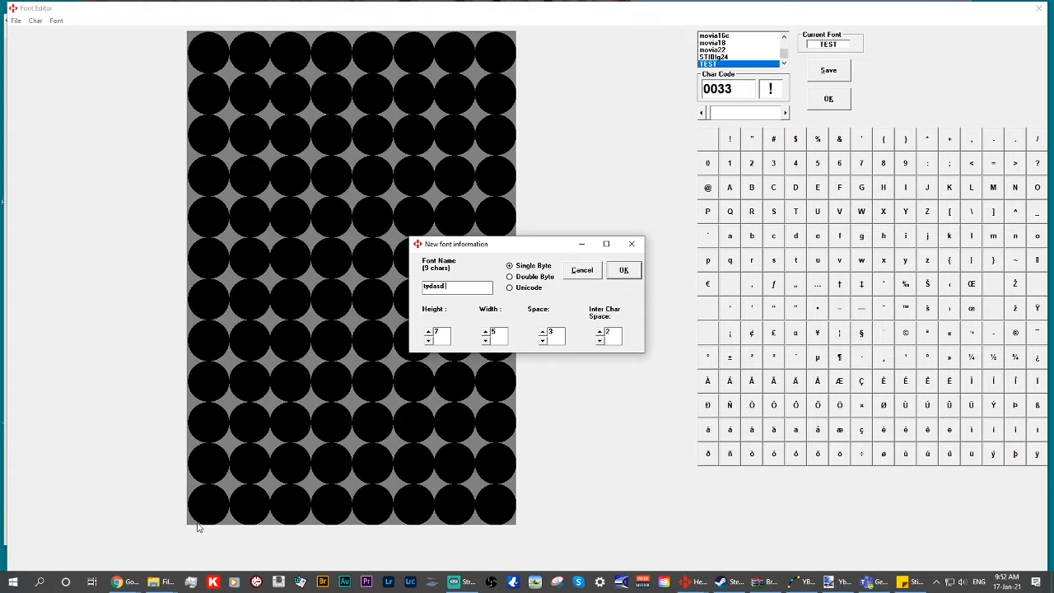
mouse_move(190, 56)
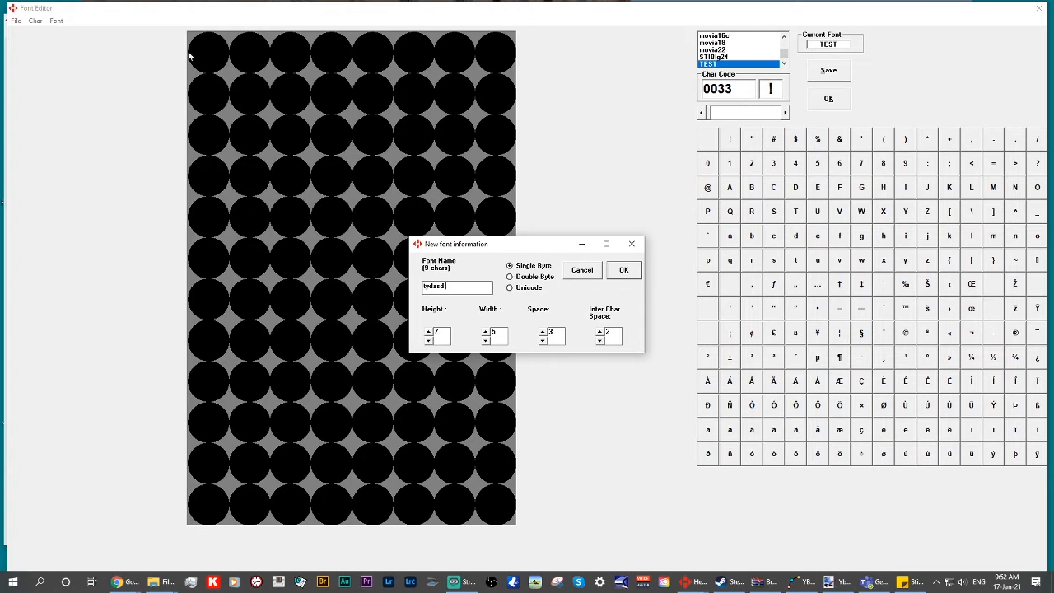
mouse_move(234, 507)
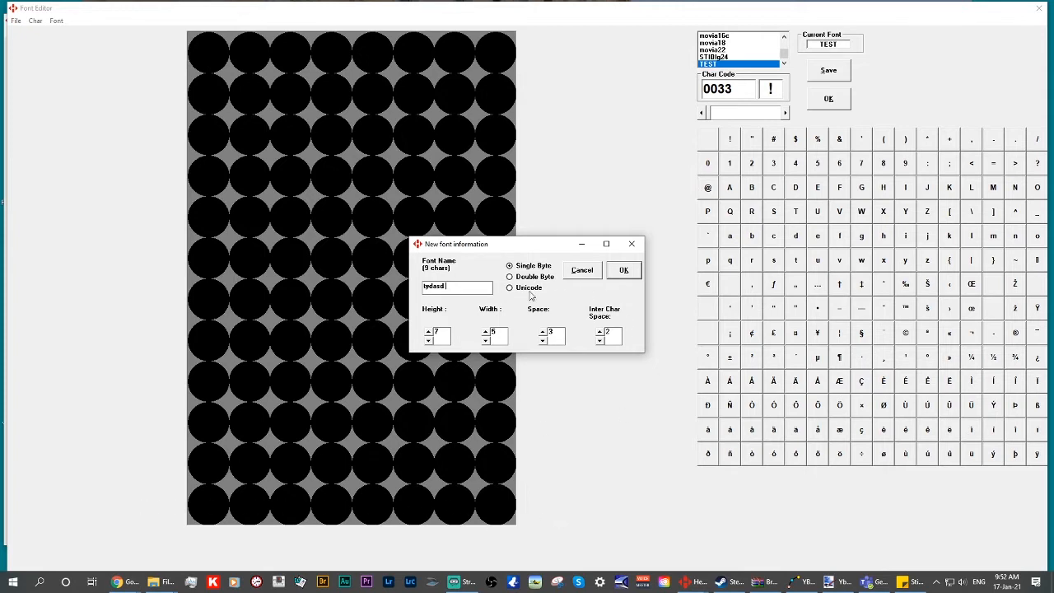
mouse_move(622, 313)
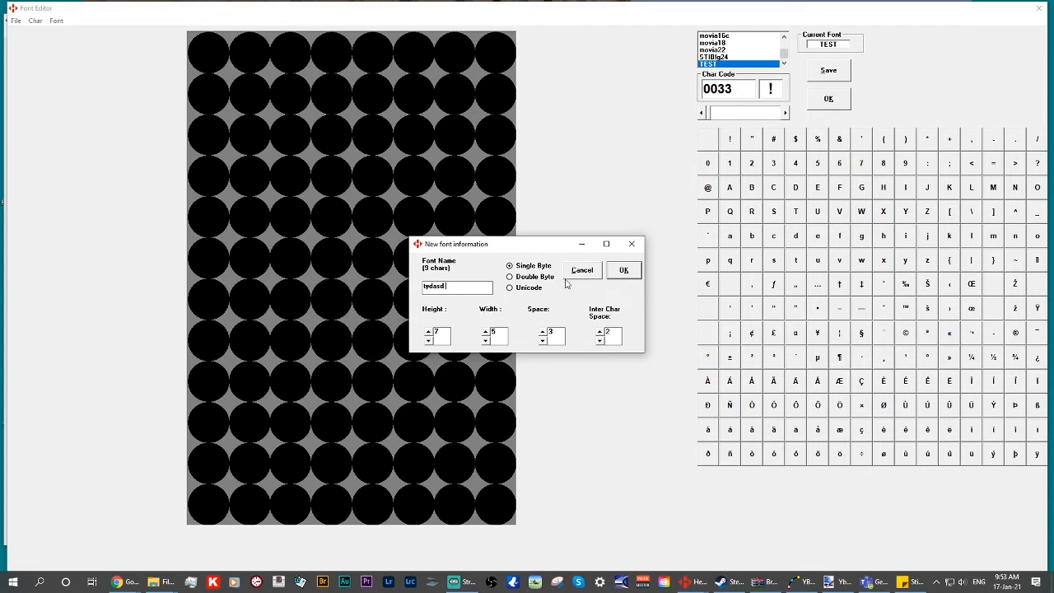
click(582, 270)
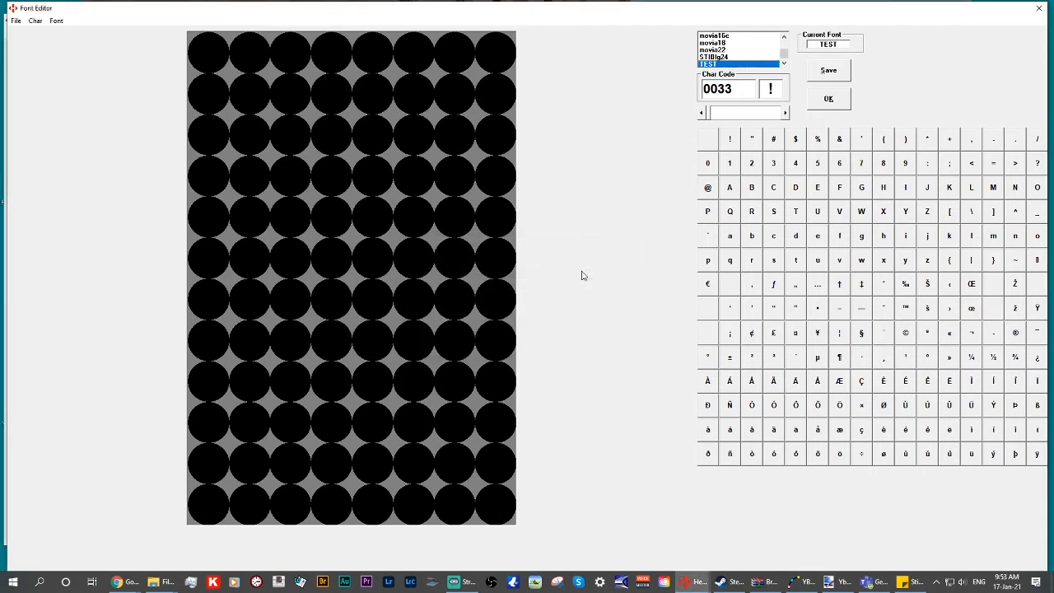
- Load the LOGO24 pictogram font into the Font Editor
scroll(down, 3)
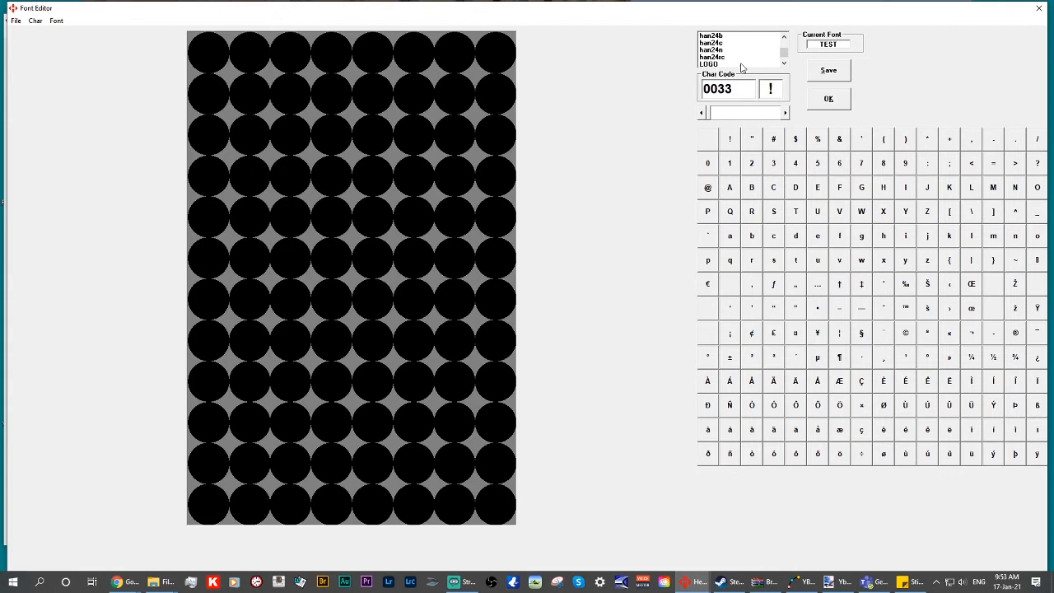
click(722, 64)
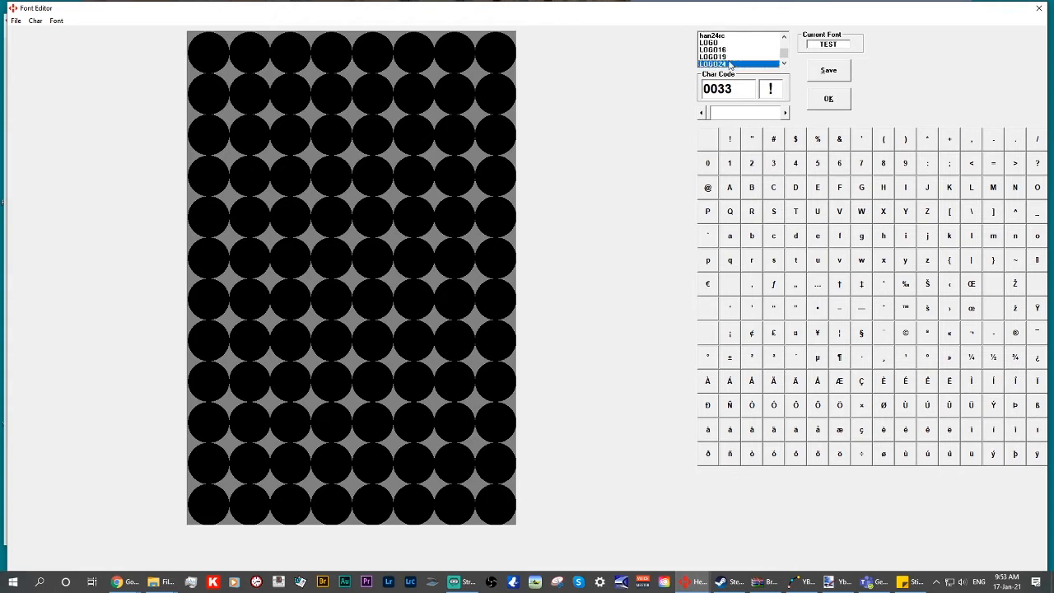
click(732, 62)
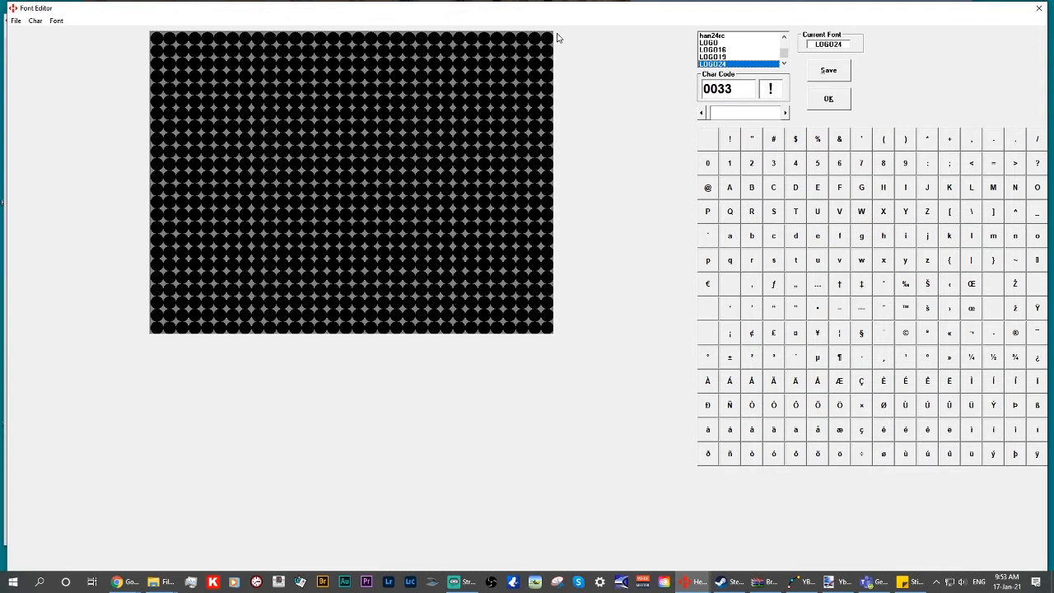
drag(546, 38, 547, 321)
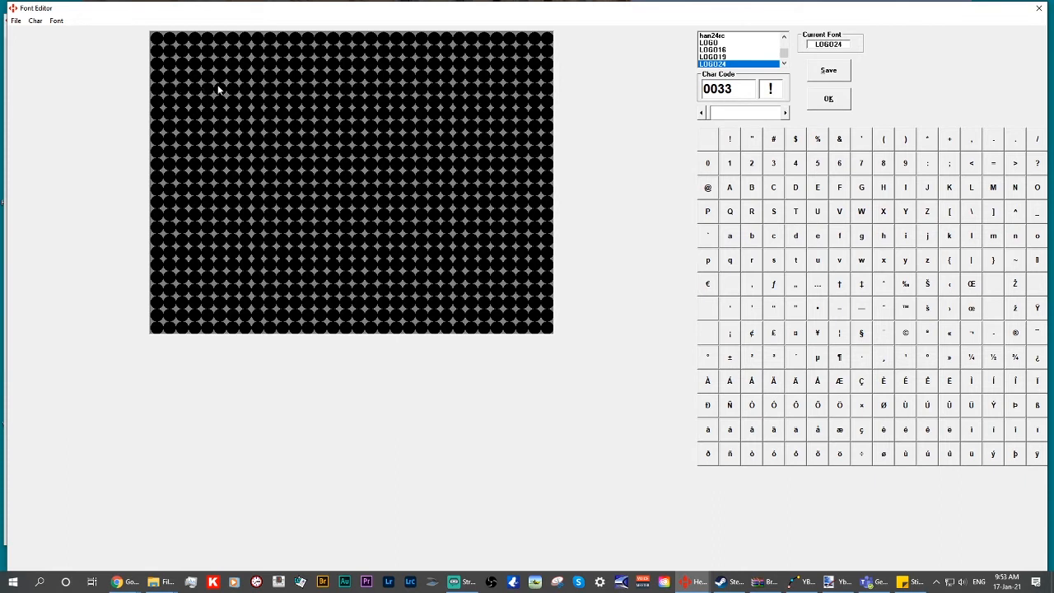
mouse_move(247, 135)
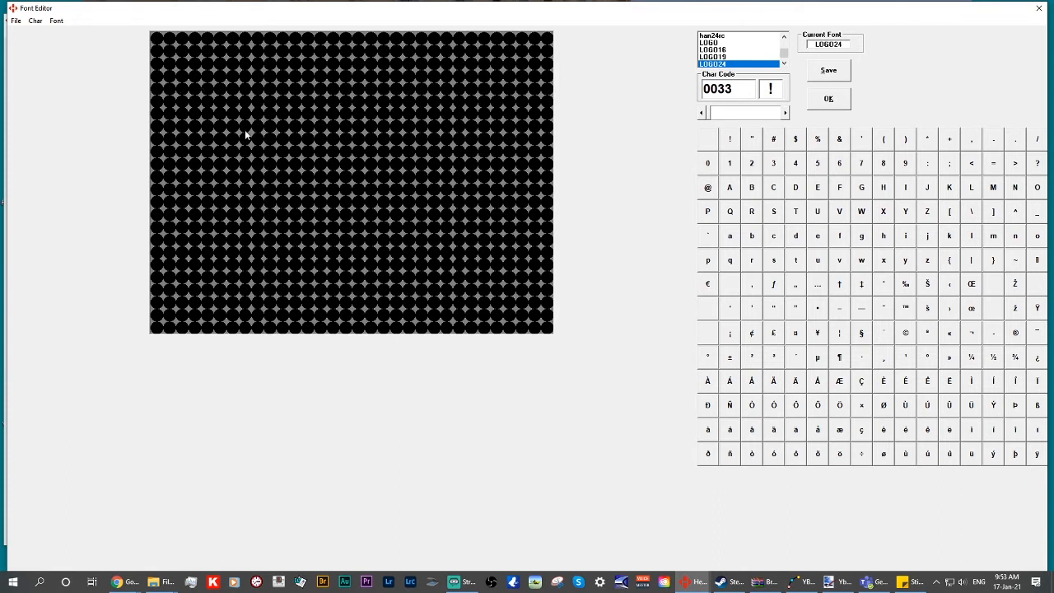
mouse_move(351, 69)
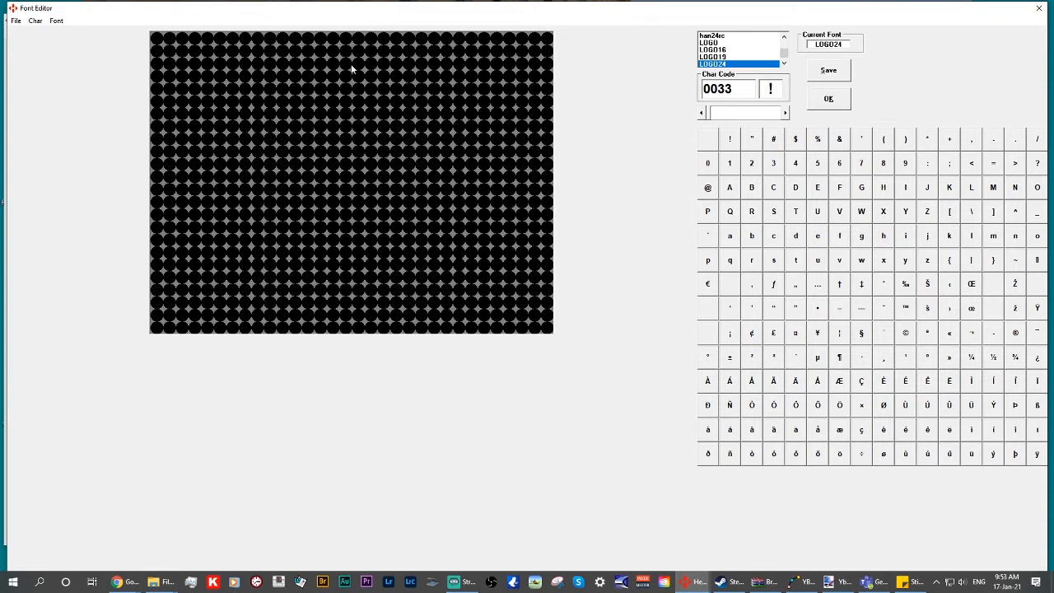
mouse_move(313, 115)
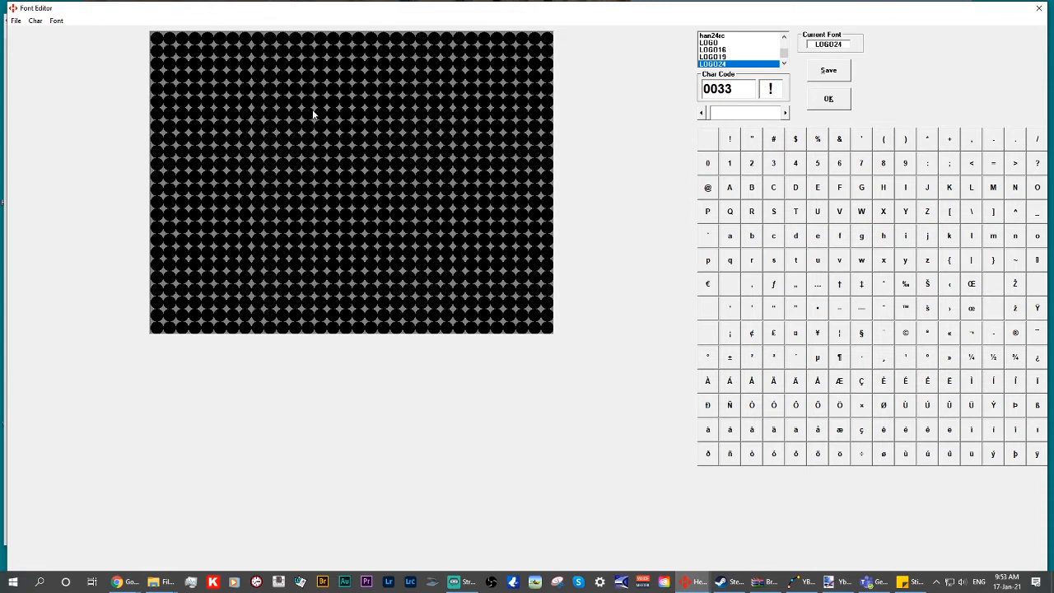
drag(369, 125, 485, 87)
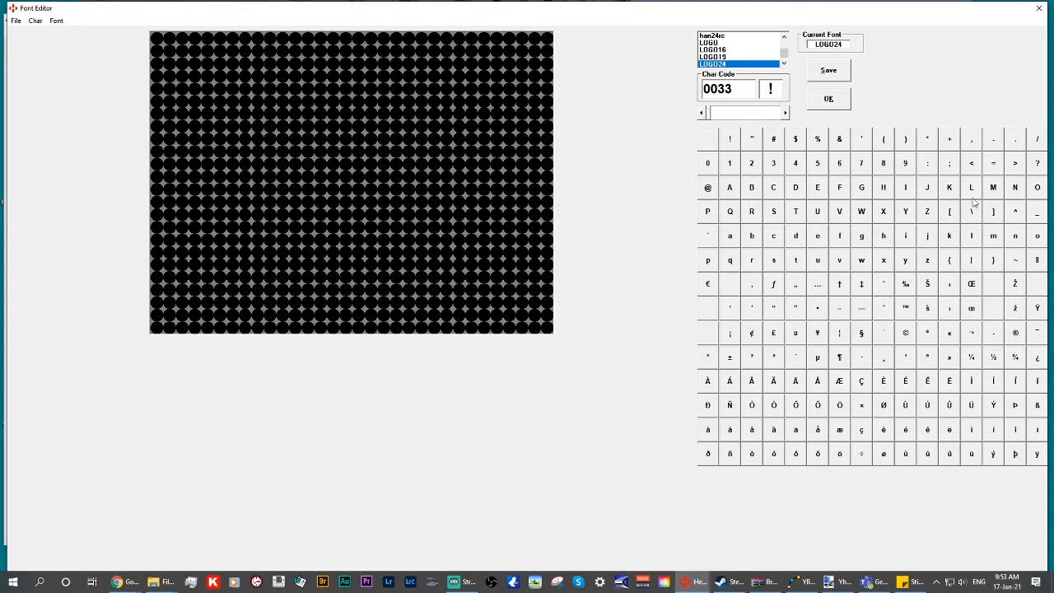
- Browse LOGO24 characters à, 0152, p, B truck, U bicycle, Y arrowhead, X and W double arrow
click(817, 428)
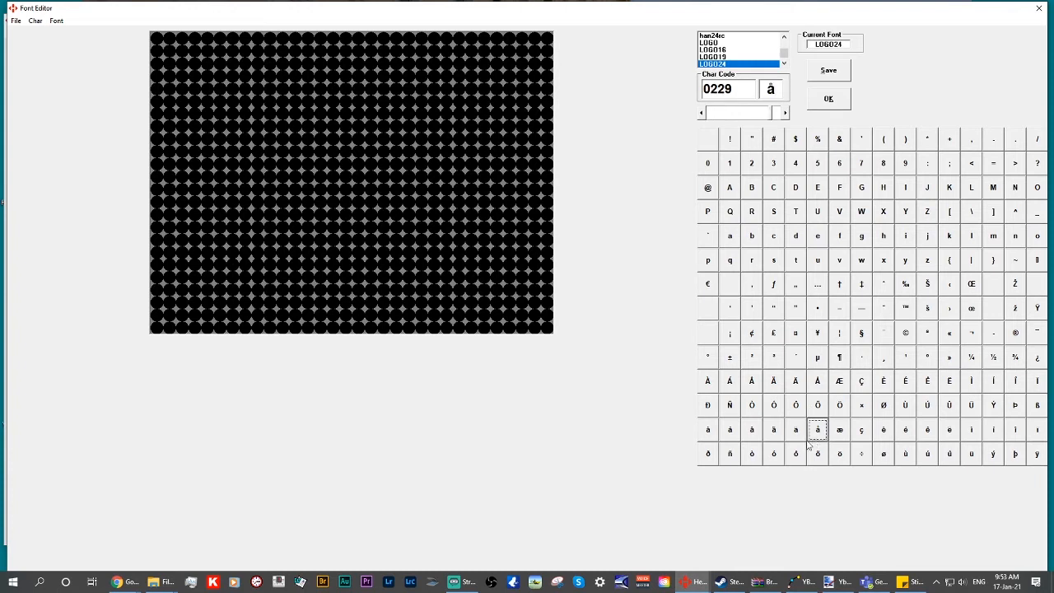
click(882, 308)
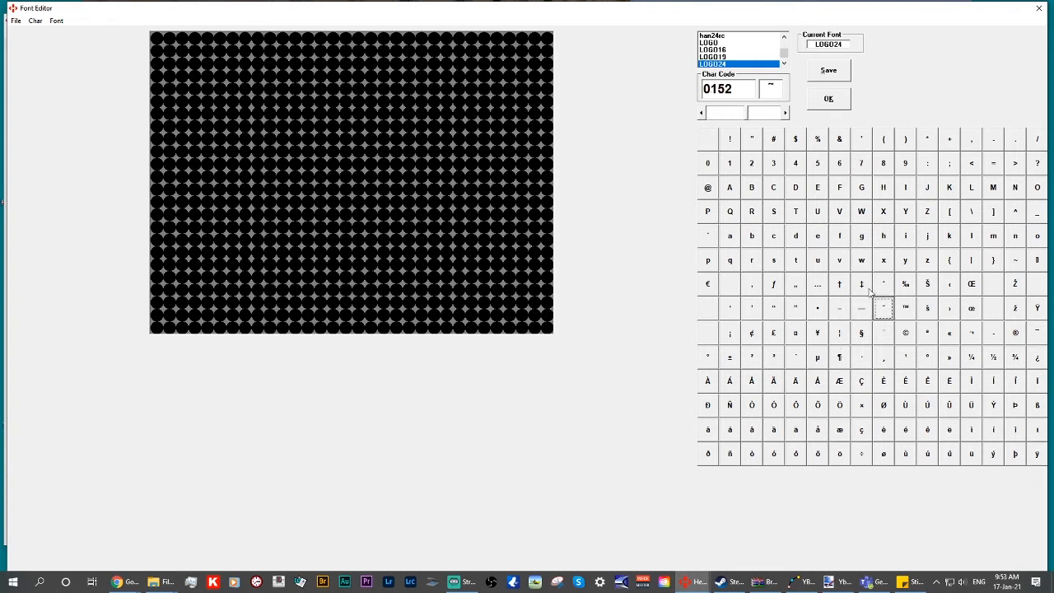
click(708, 260)
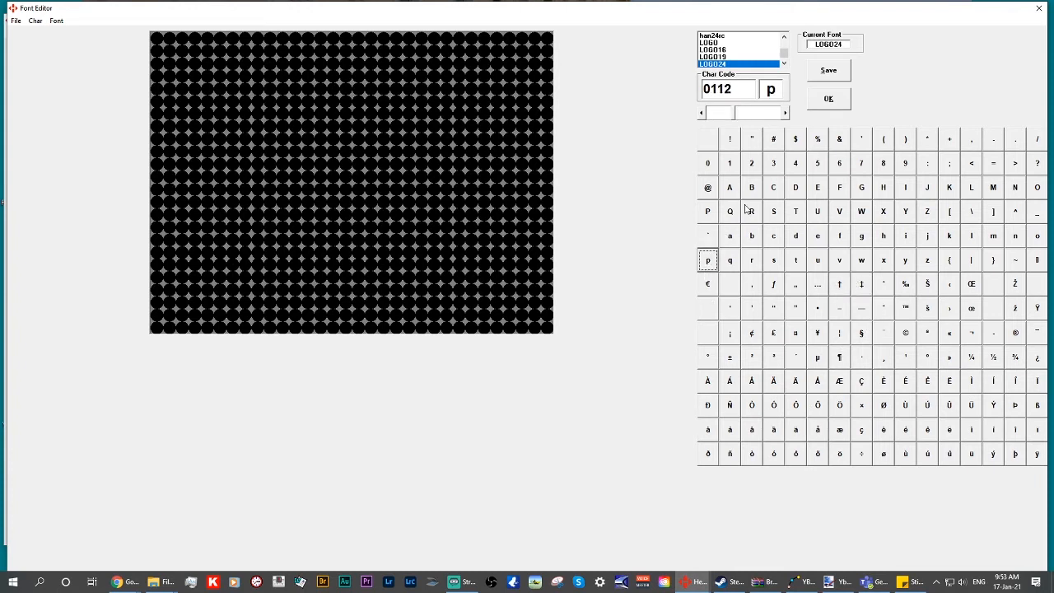
click(861, 428)
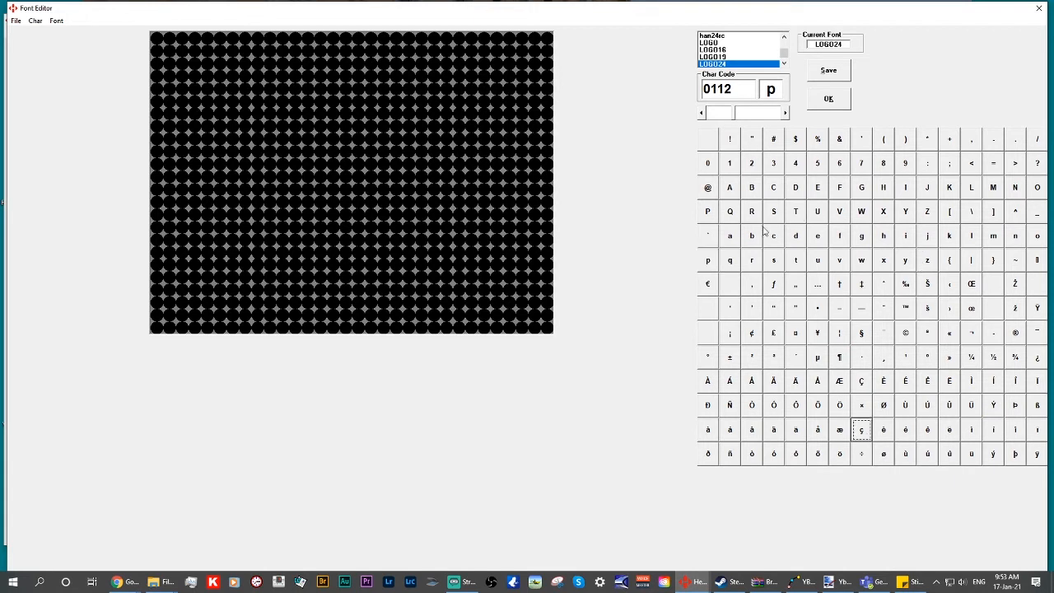
click(751, 188)
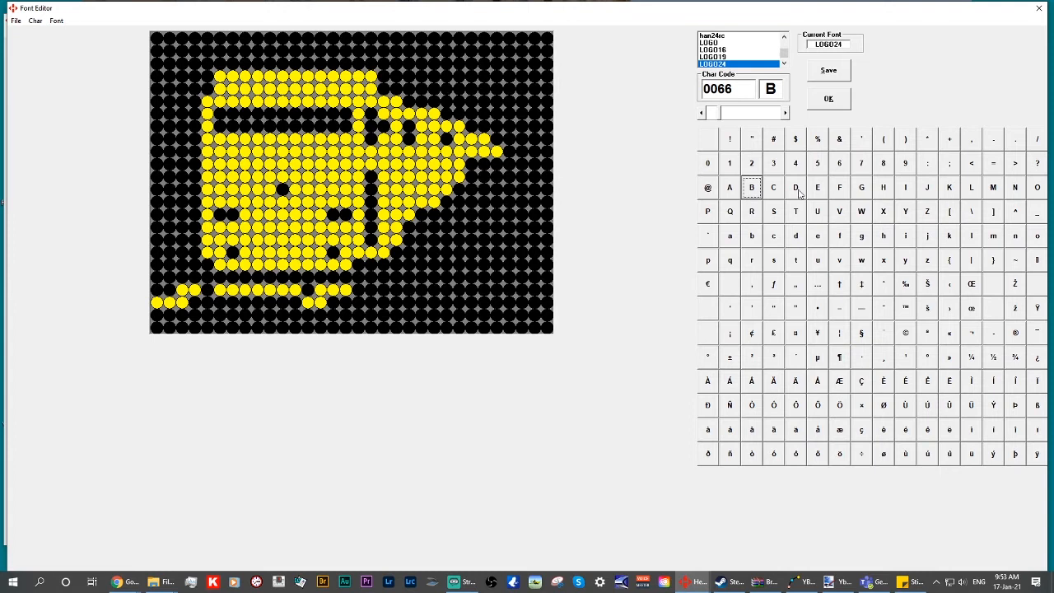
click(817, 211)
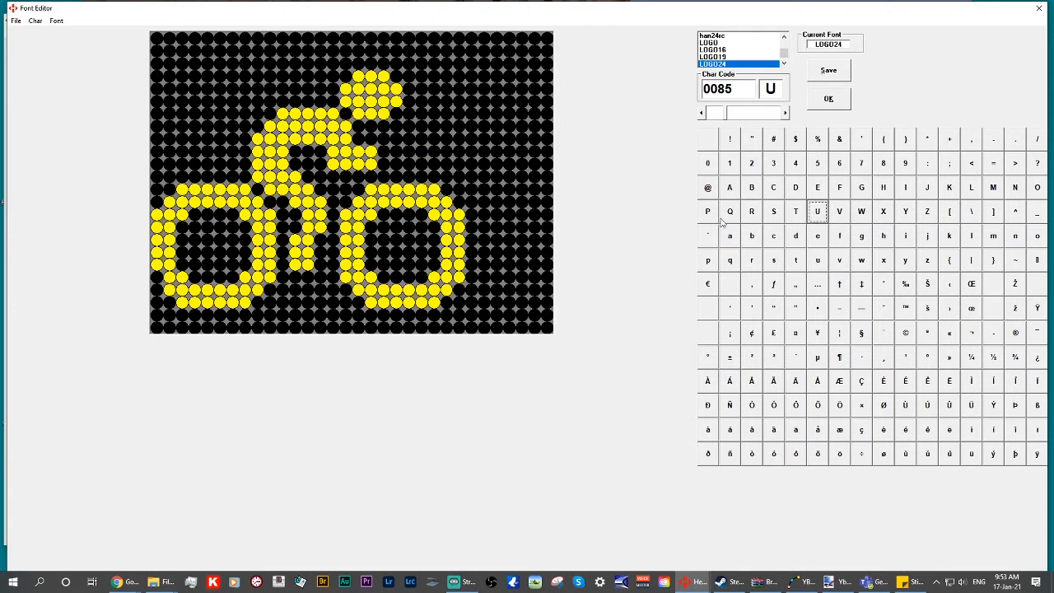
click(905, 211)
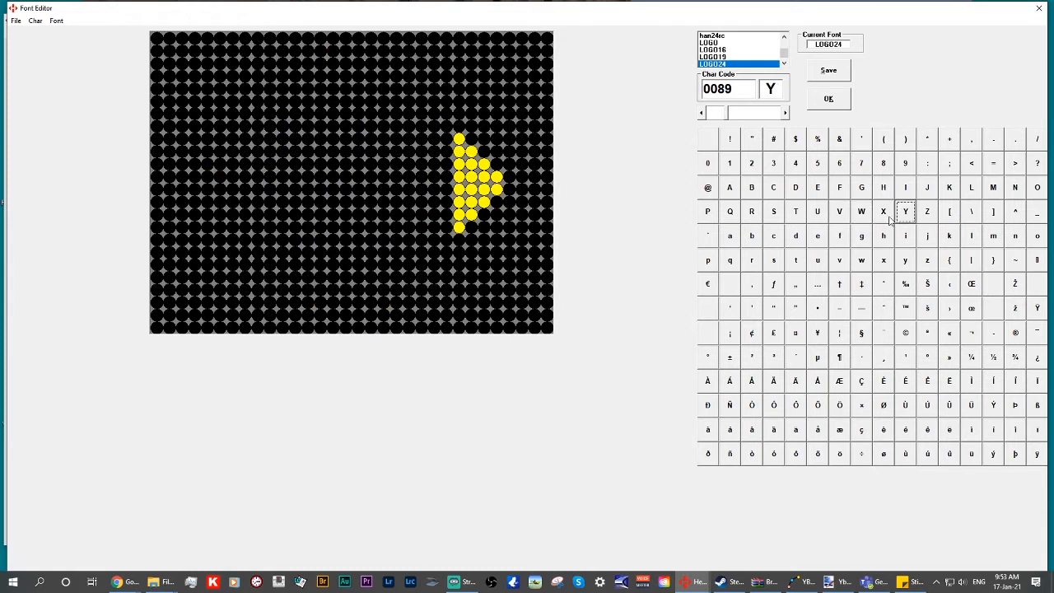
click(882, 211)
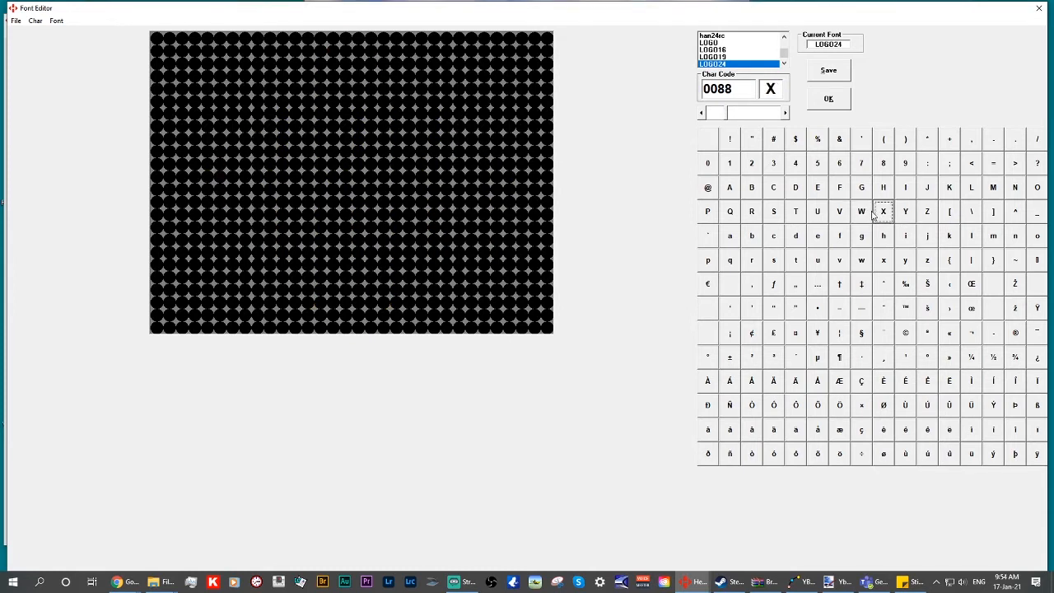
click(860, 211)
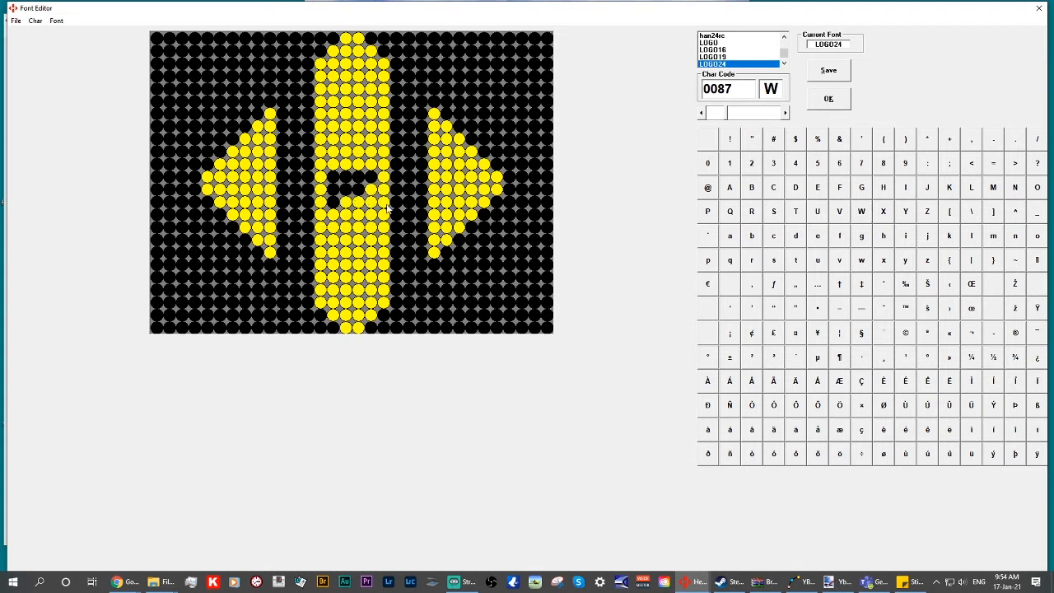
click(316, 202)
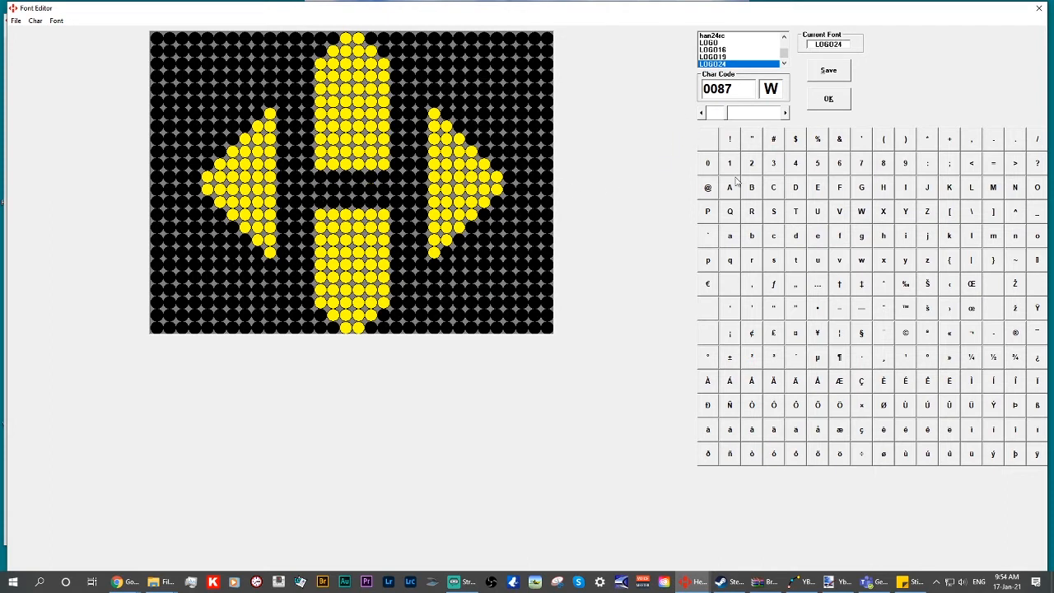
- Browse LOGO24 pictograms on Q person, U bird, V, R train, A horse and rider, and E
click(729, 211)
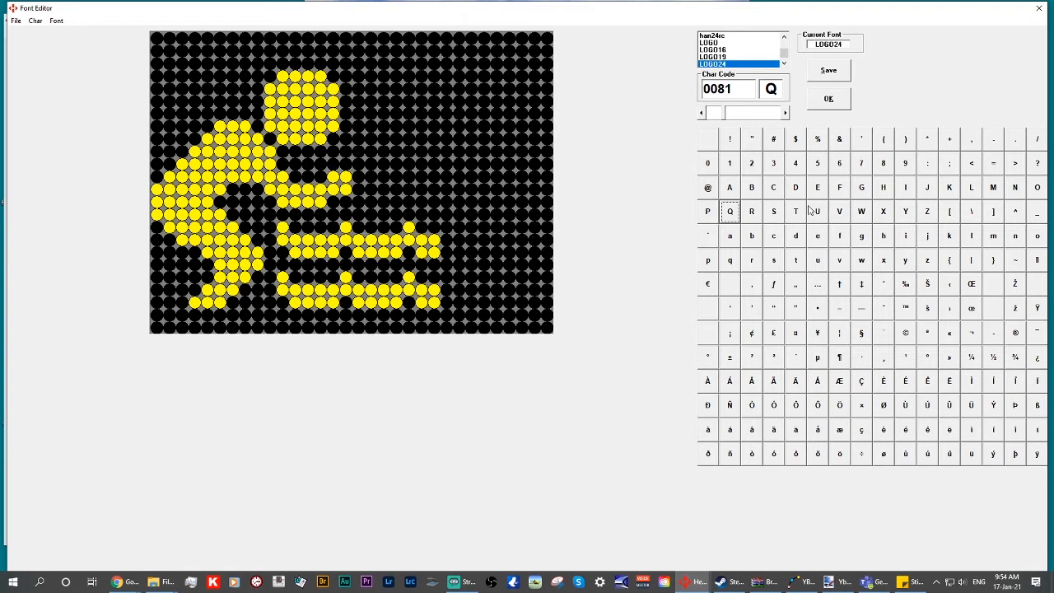
click(816, 211)
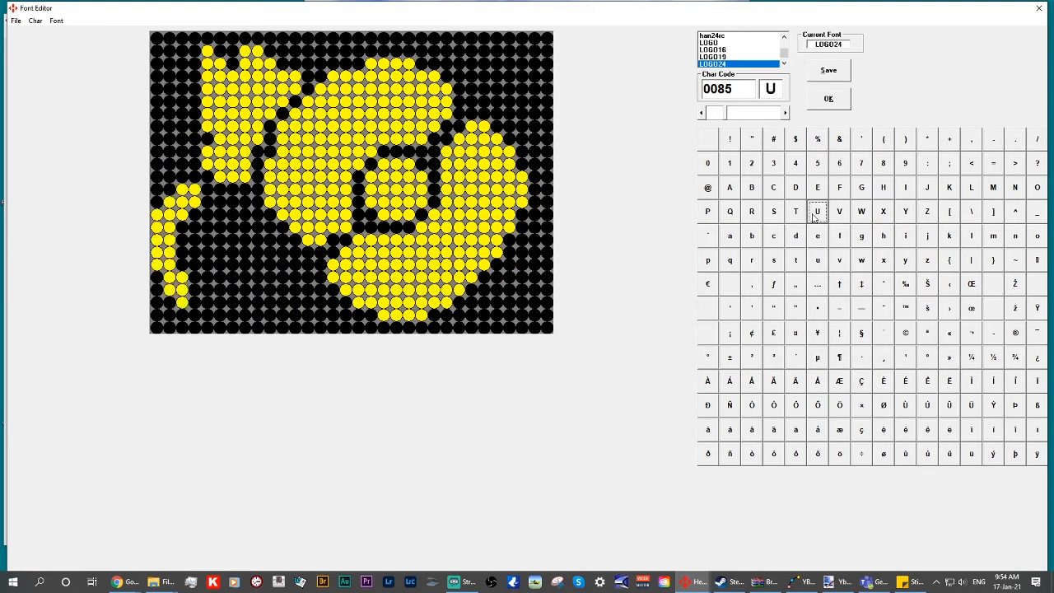
click(840, 211)
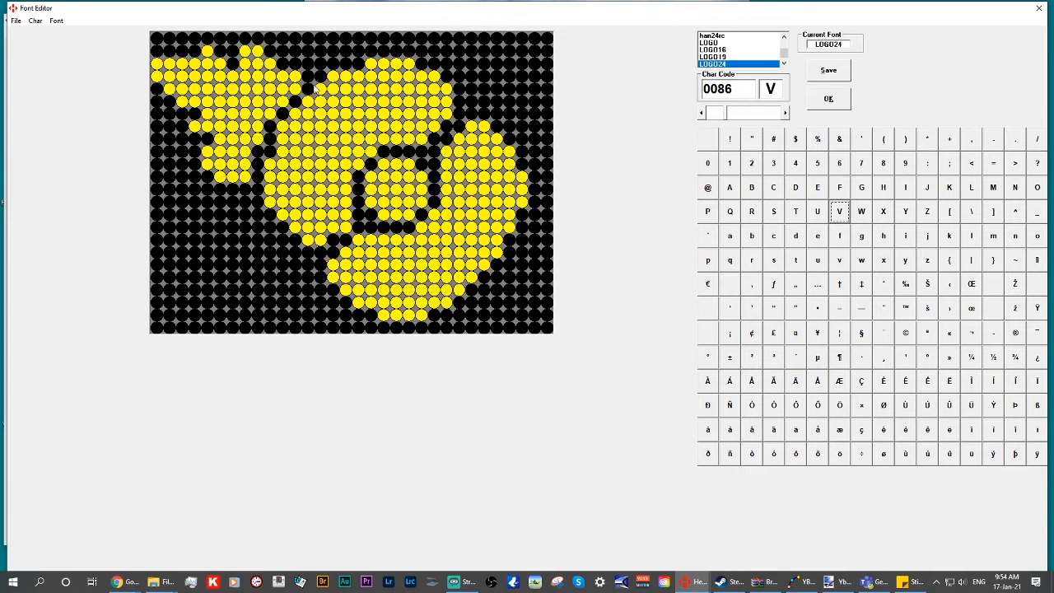
mouse_move(688, 143)
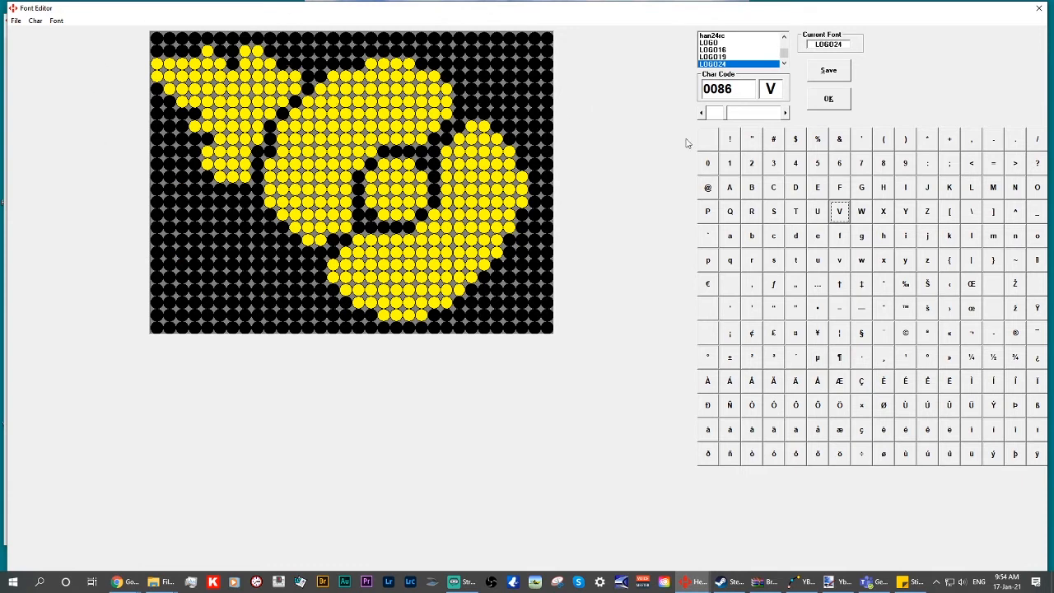
click(796, 211)
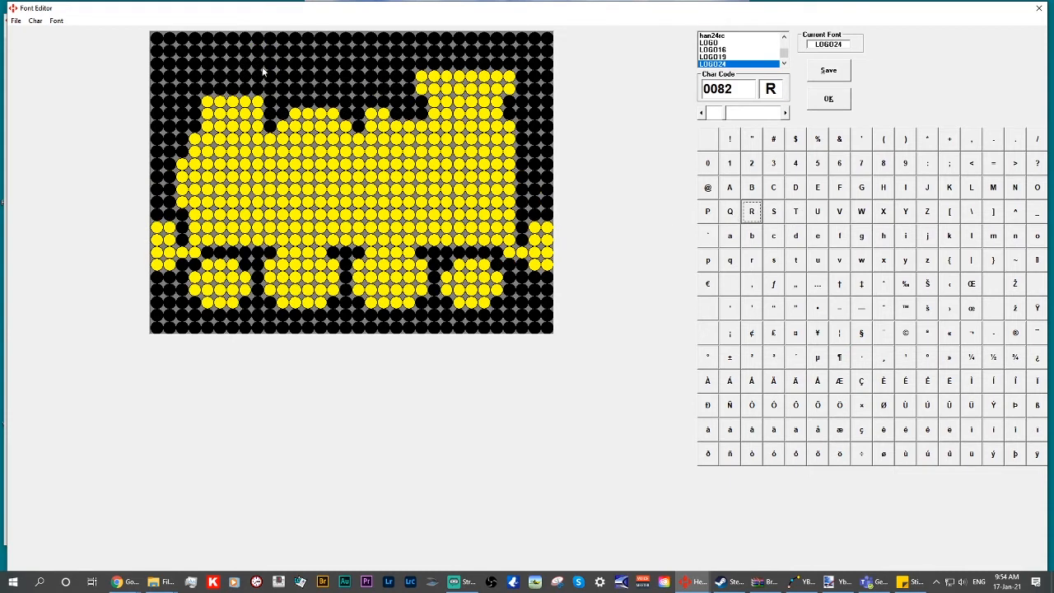
mouse_move(833, 196)
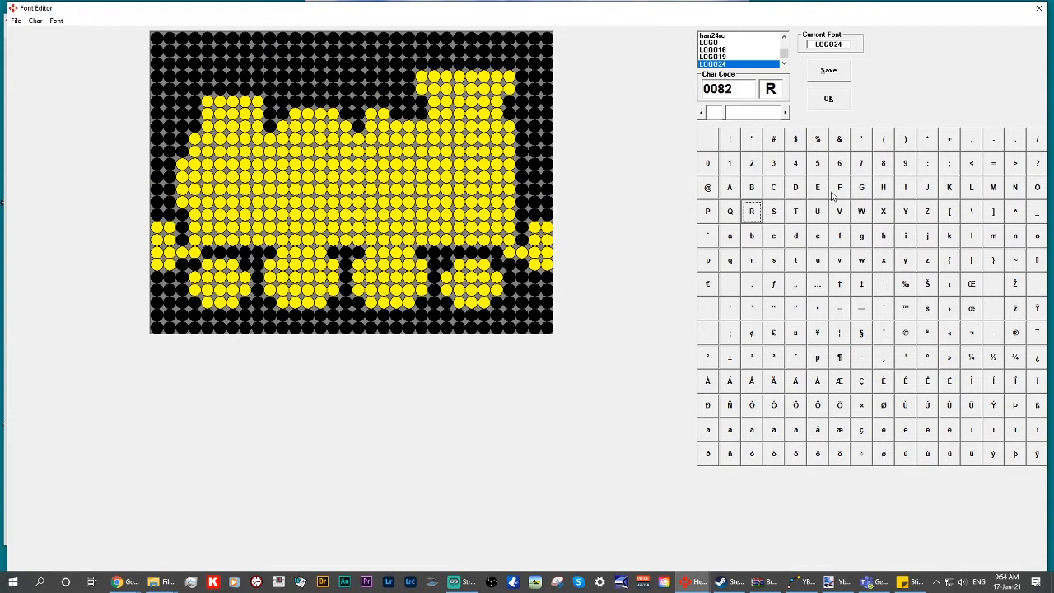
click(729, 187)
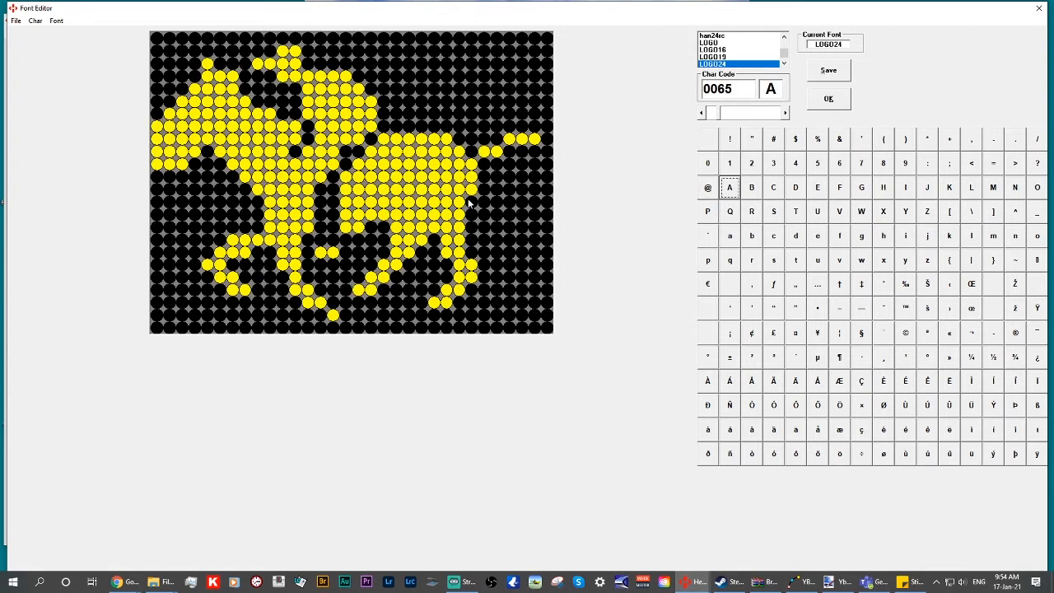
click(816, 188)
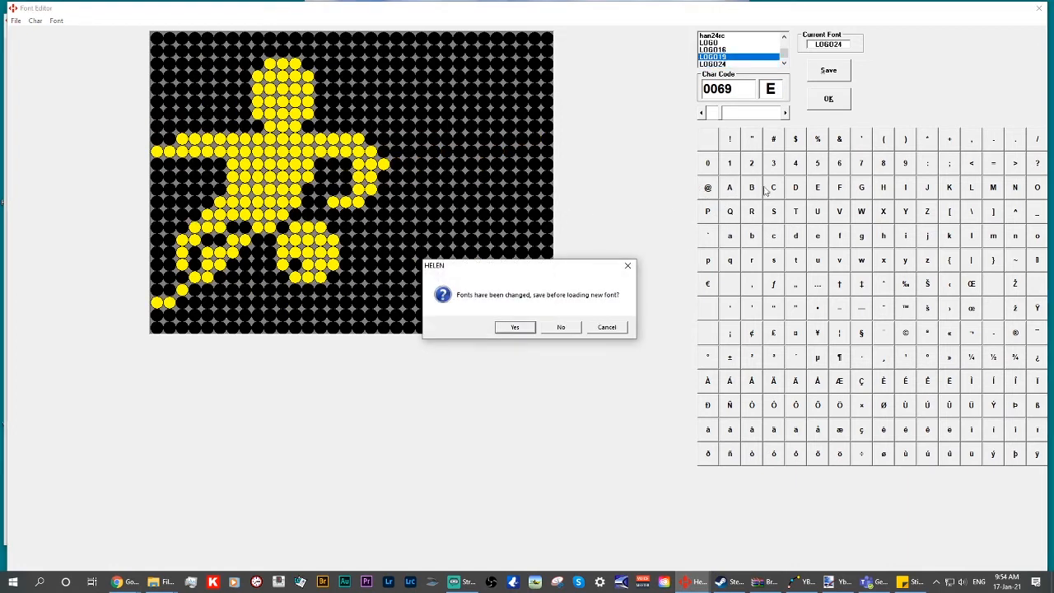
- Answer the save prompt and load the LOGO font
click(560, 326)
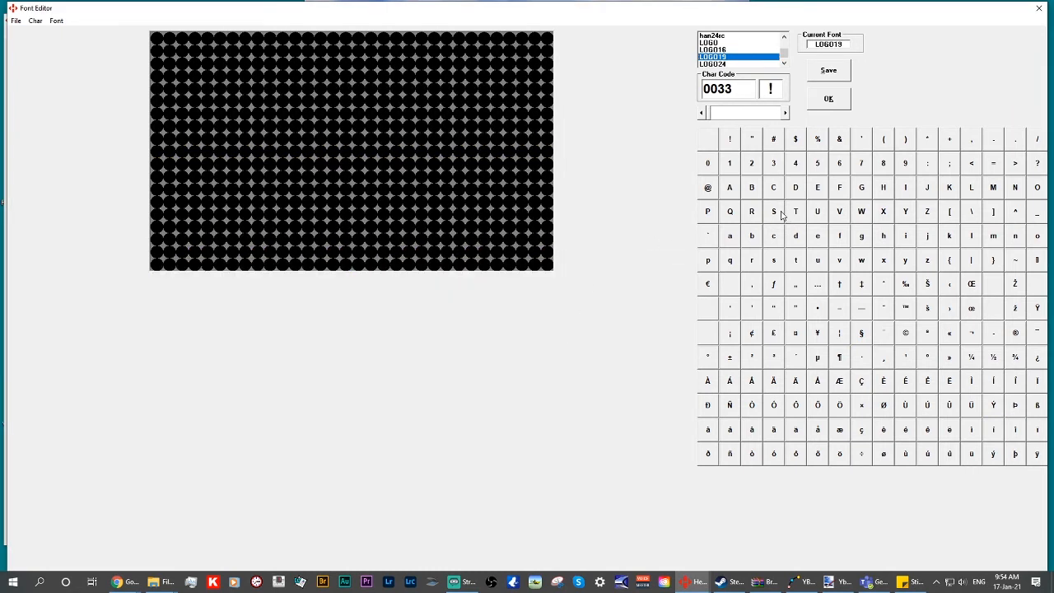
click(816, 188)
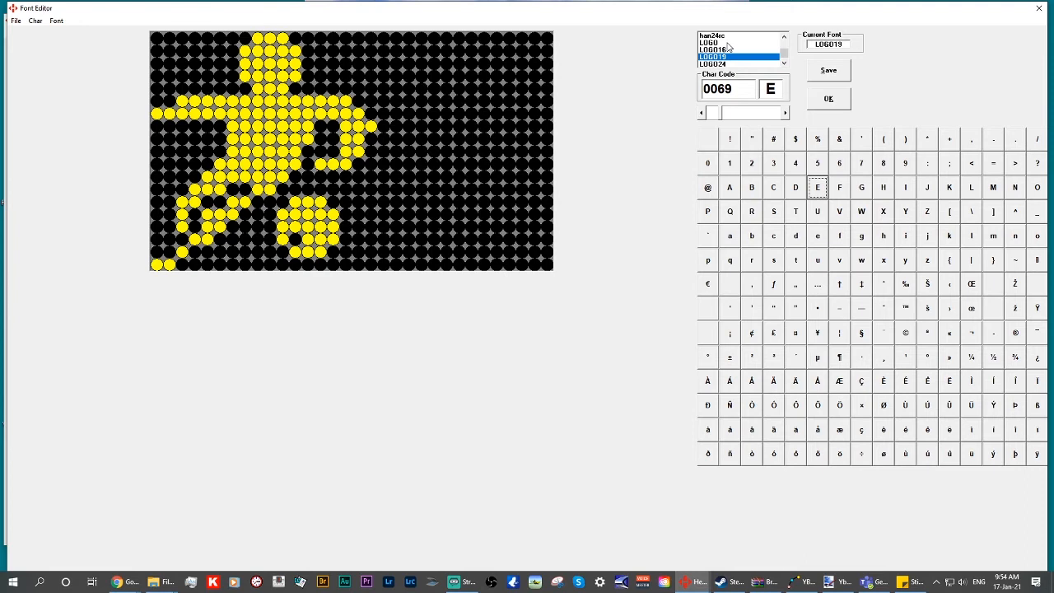
click(718, 50)
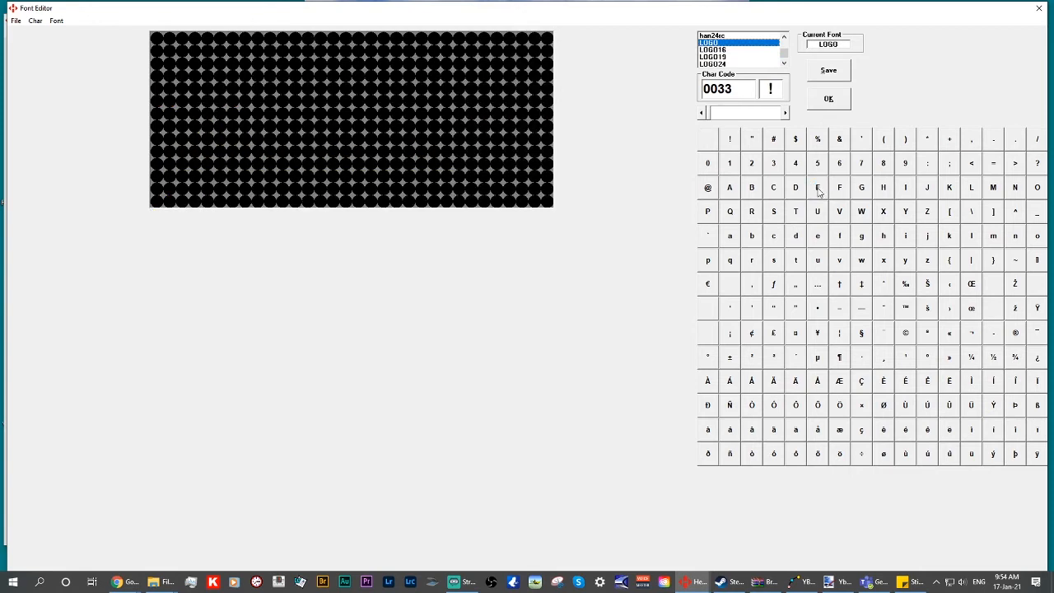
- Inspect the LOGO font's E horse, V, P, L boat and N characters
click(817, 188)
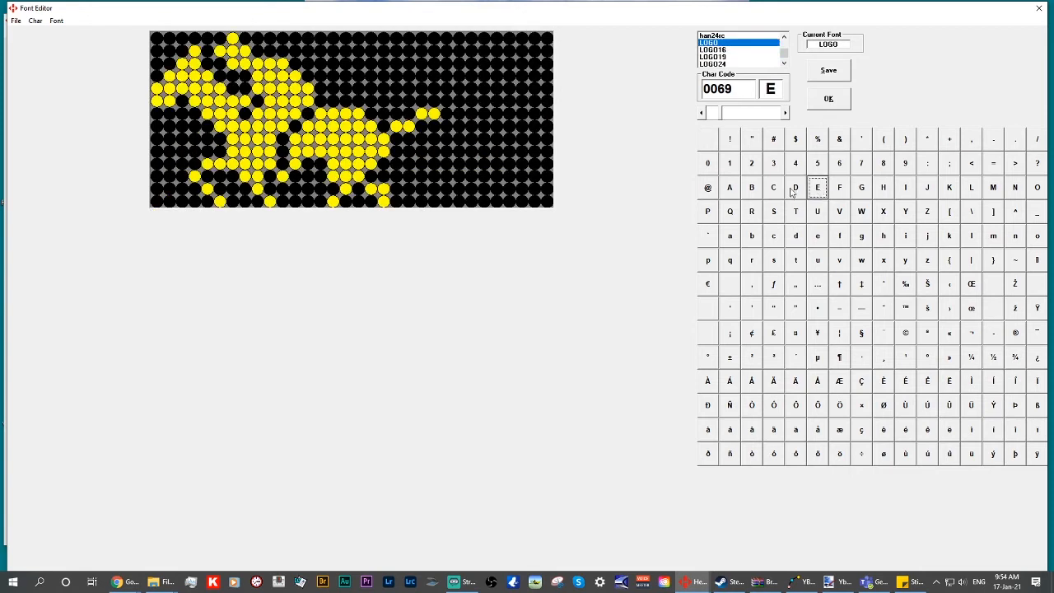
click(839, 211)
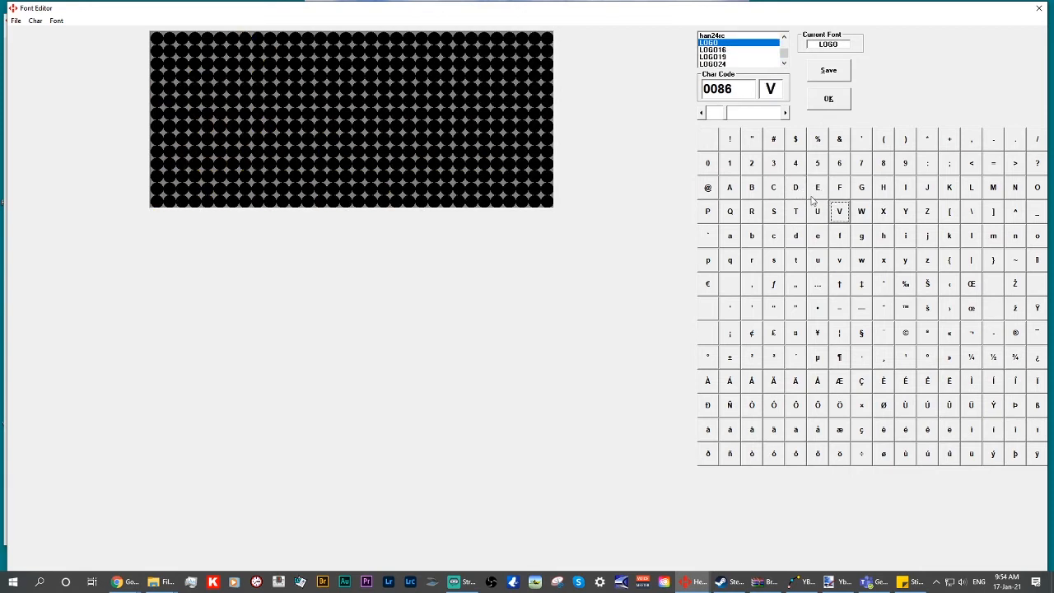
click(707, 210)
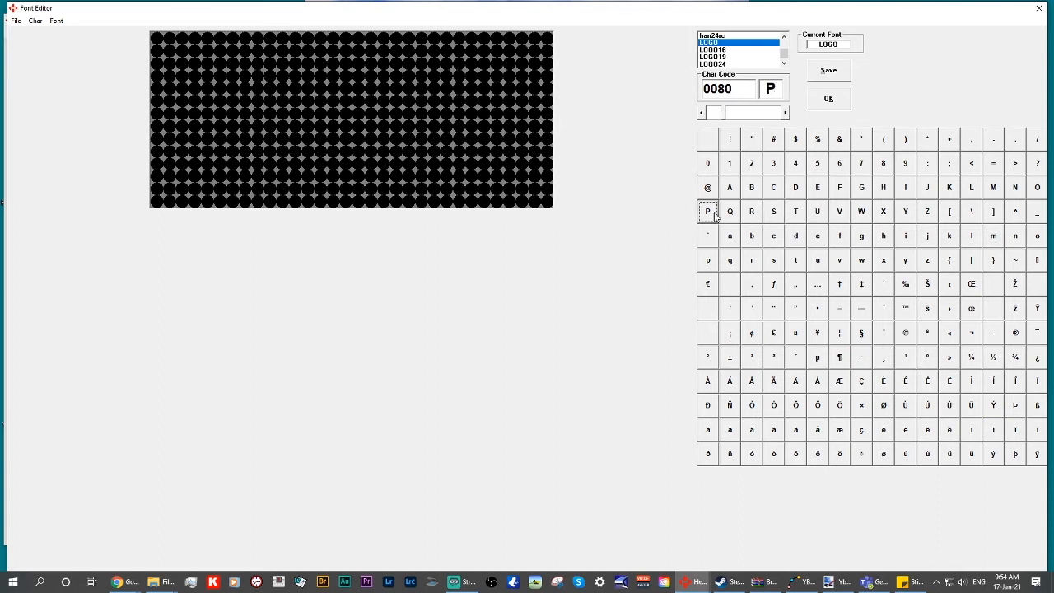
click(971, 188)
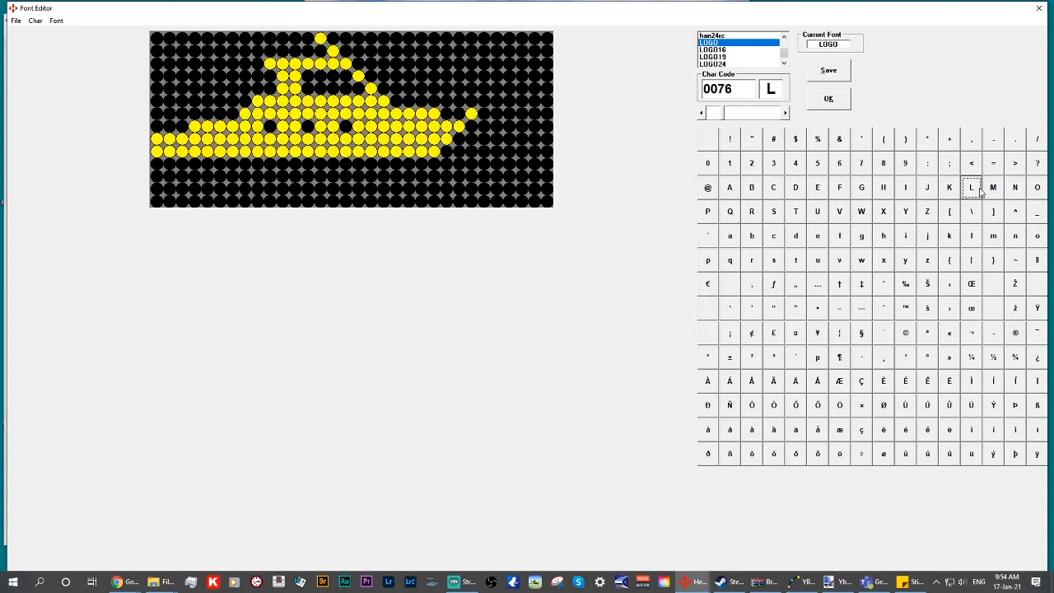
click(1014, 188)
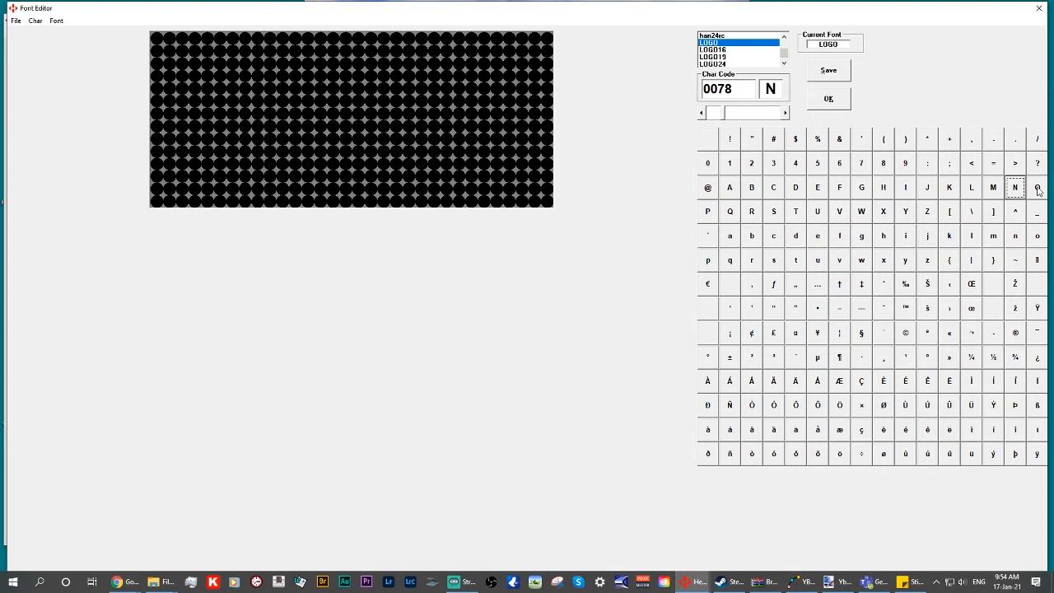
scroll(down, 3)
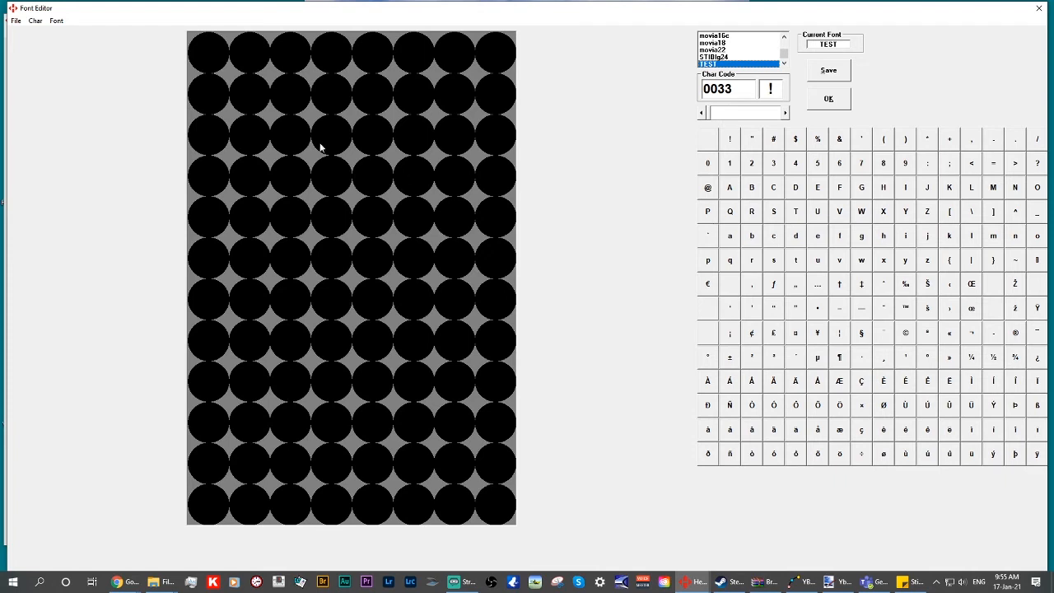
- View the TEST font's still-empty S character
click(774, 210)
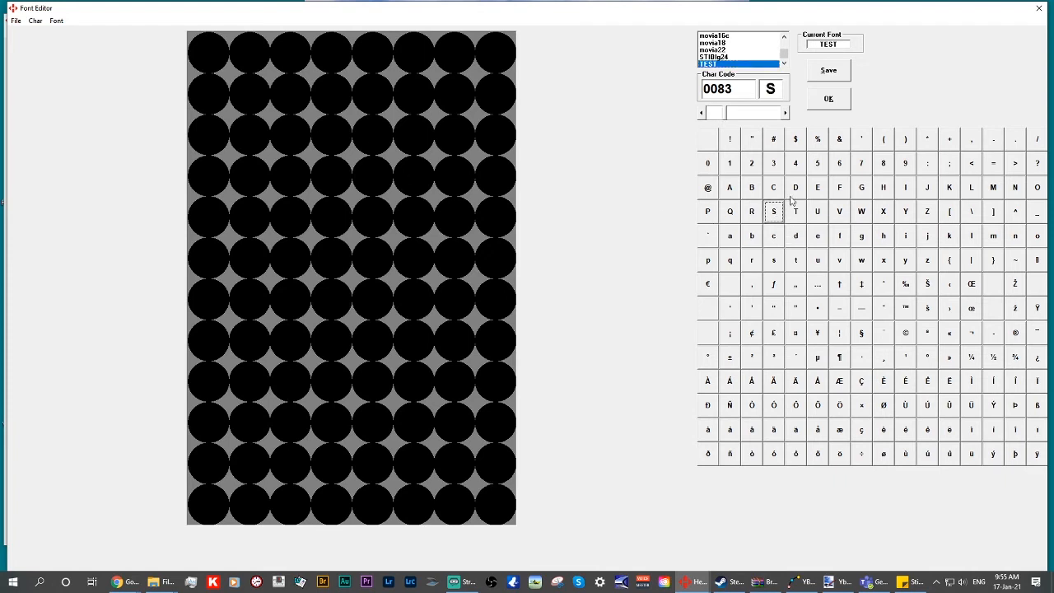
click(795, 188)
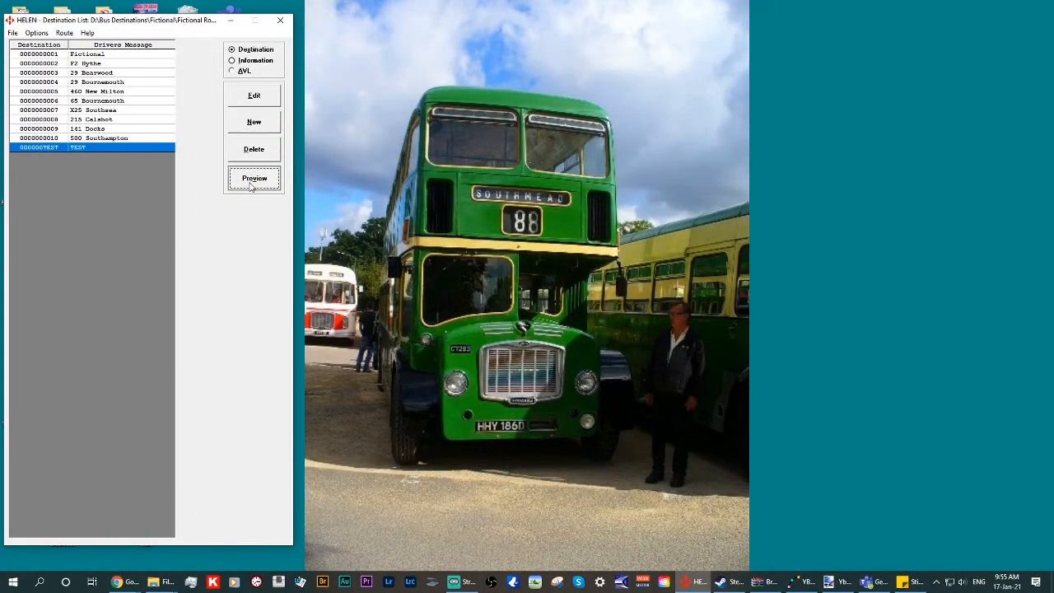
- Preview the TEST destination again and move the preview window aside
click(253, 178)
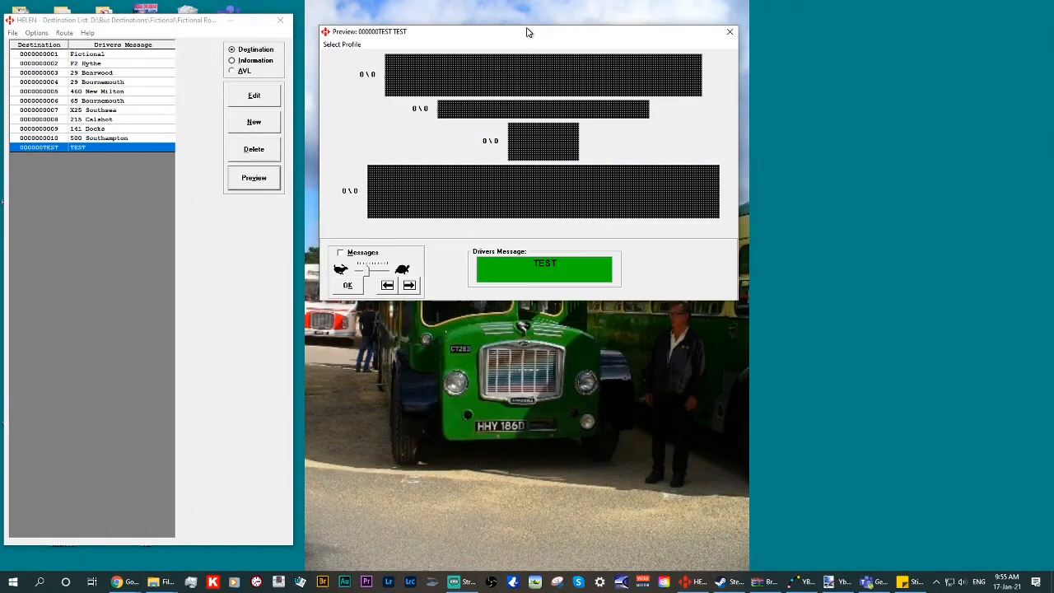
drag(530, 32, 530, 20)
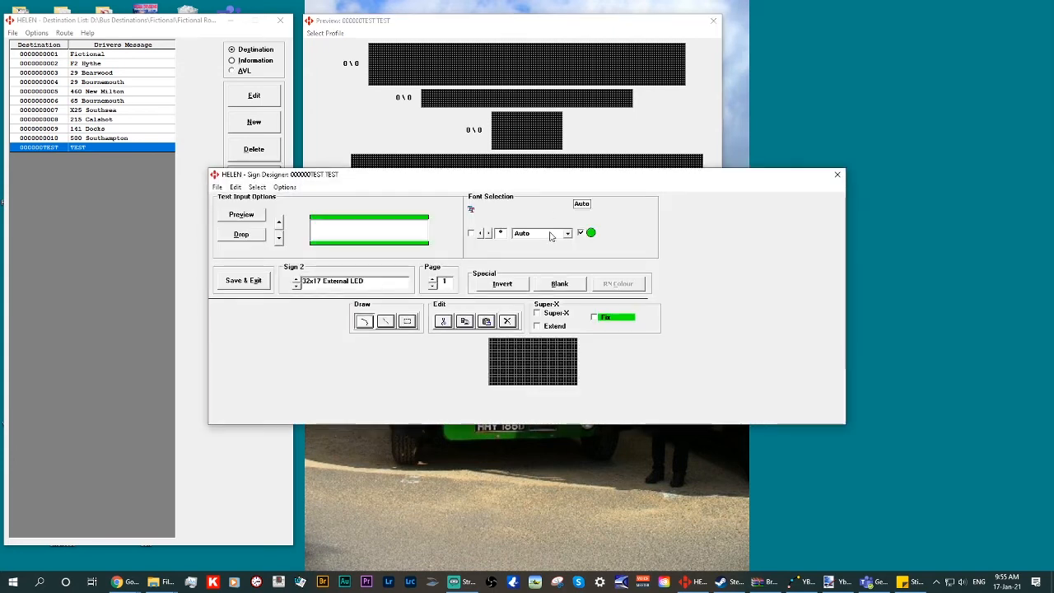
- Choose the TEST font from the Font Selection dropdown for the sign text
click(566, 234)
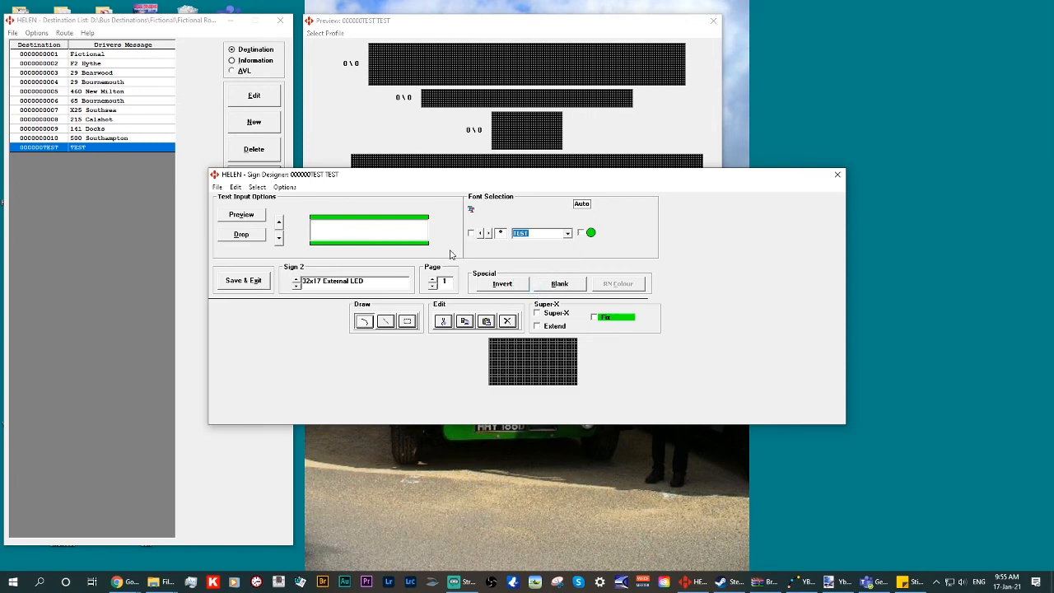
text(t)
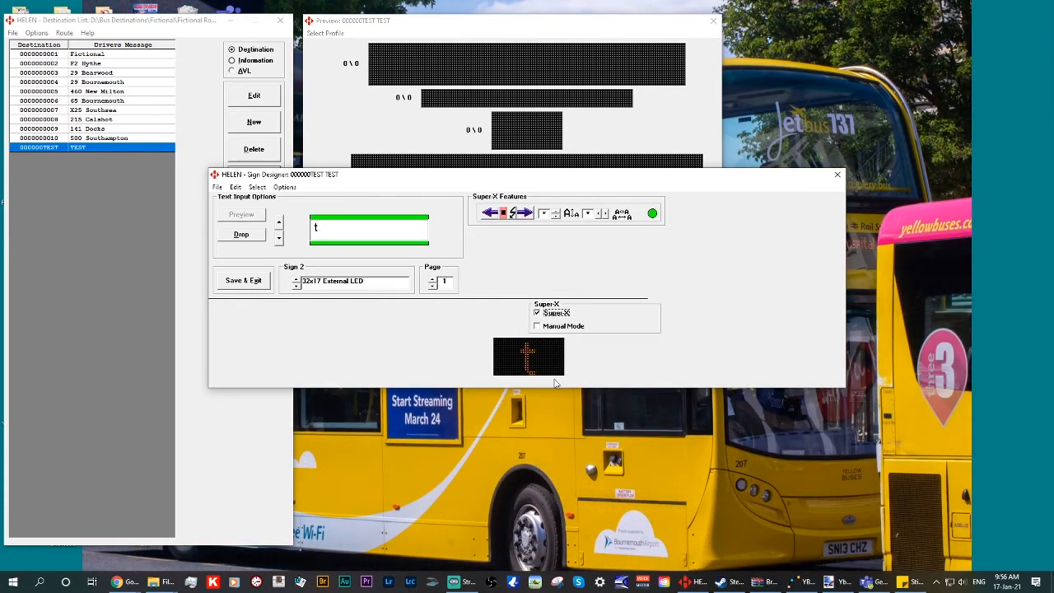
mouse_move(344, 250)
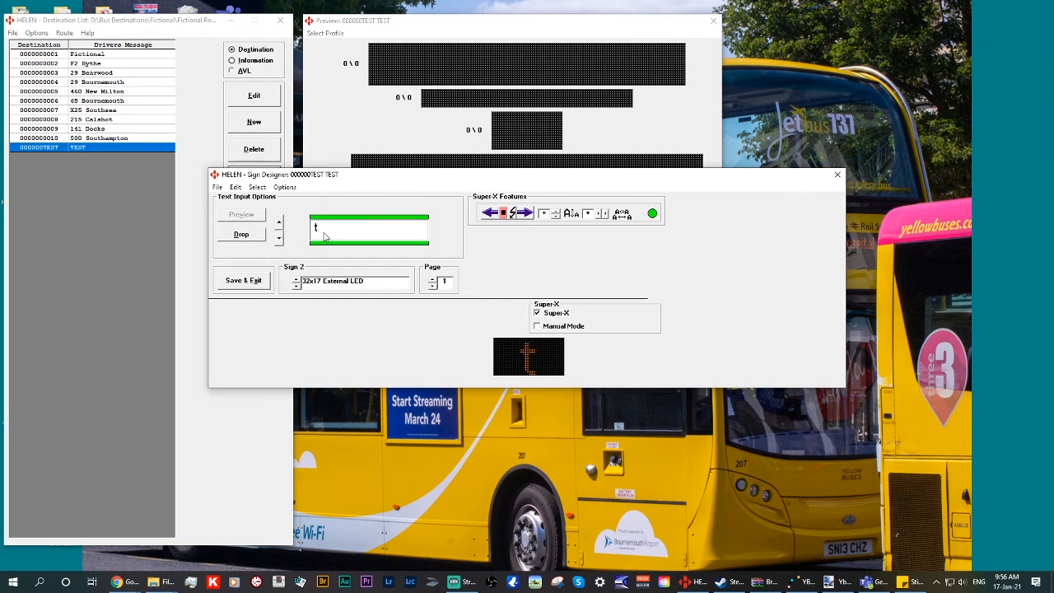
- Replace the sign text with 1, 2 and 3 in turn, watching the Super-X preview update
text(1)
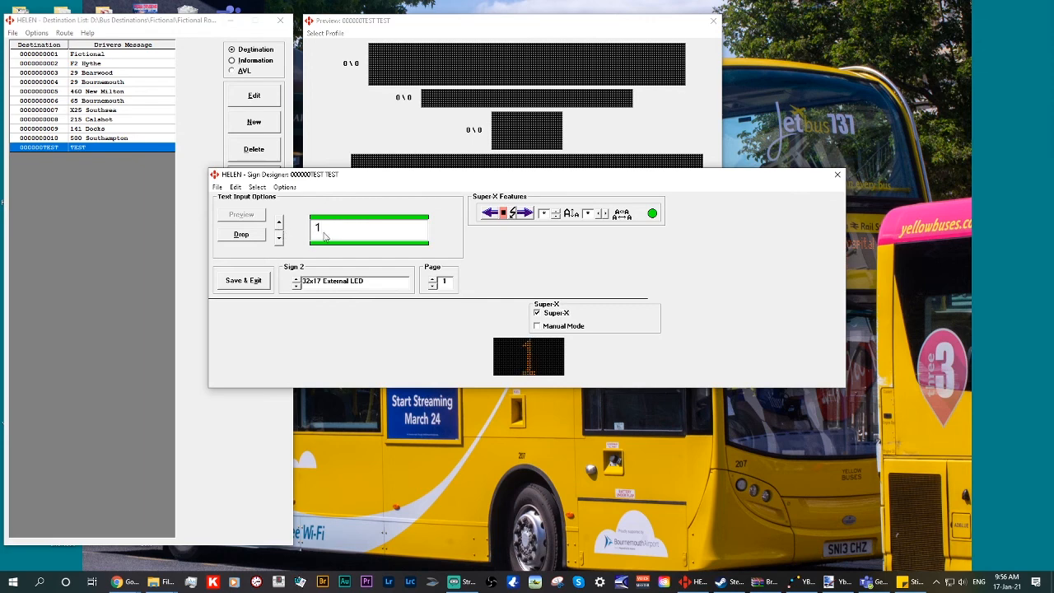
text(2)
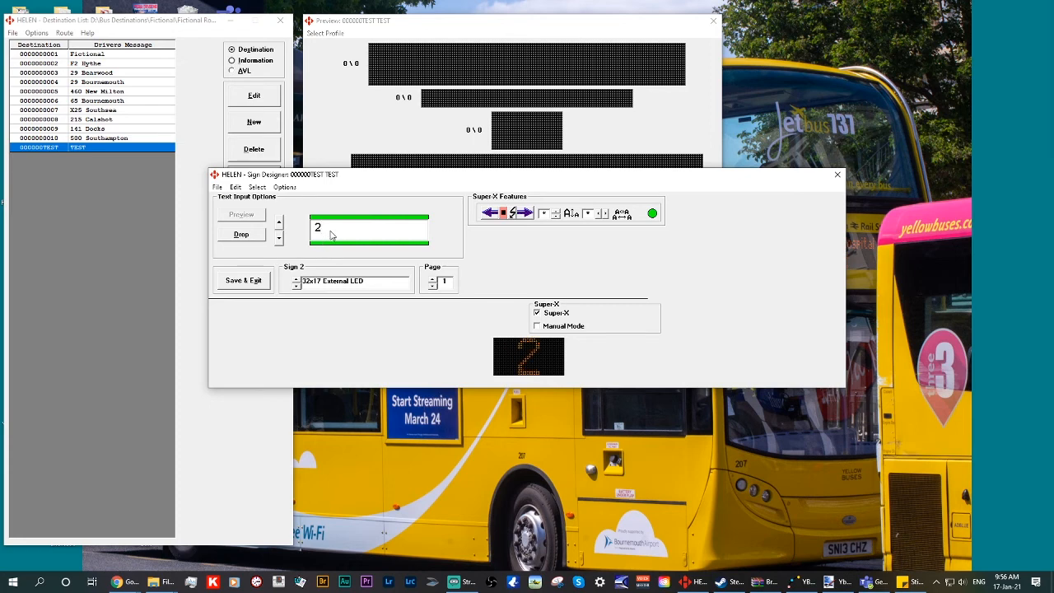
text(3)
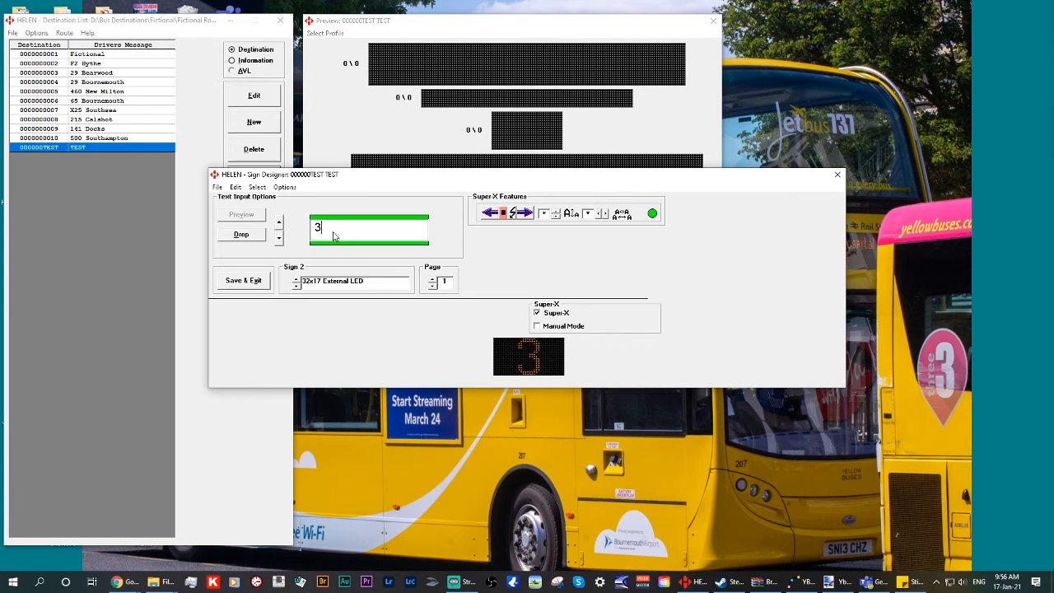
text(fr)
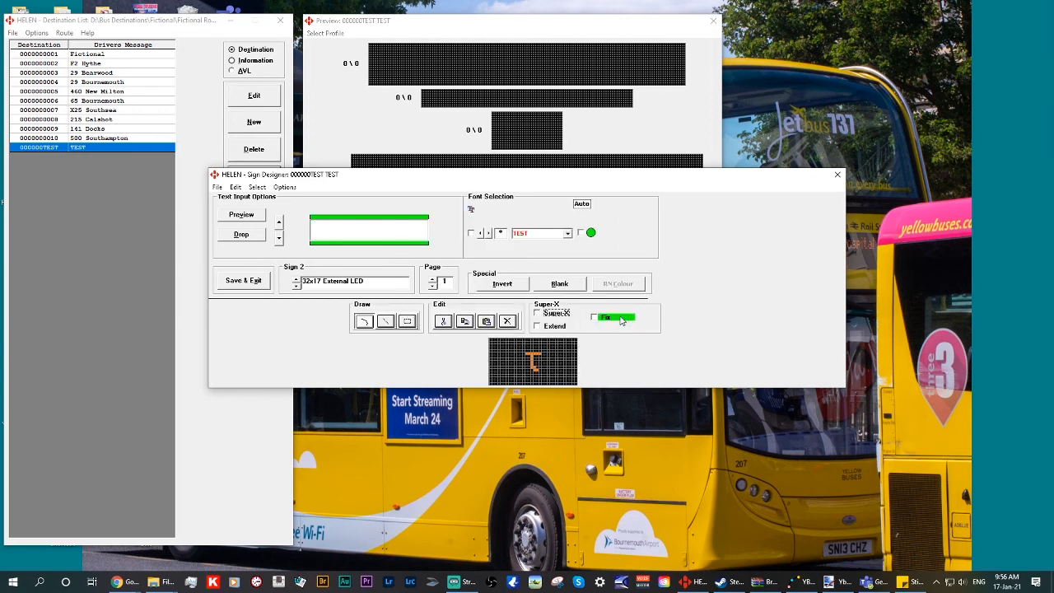
- Set the sign text to 1 in Font Selection mode, then Save & Exit the designer
click(536, 312)
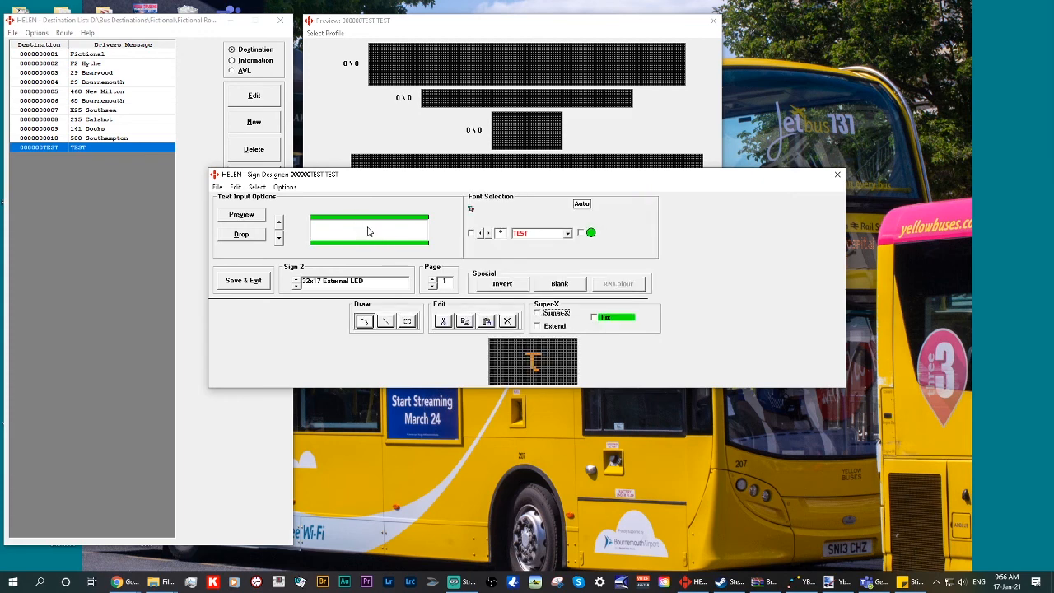
text(1)
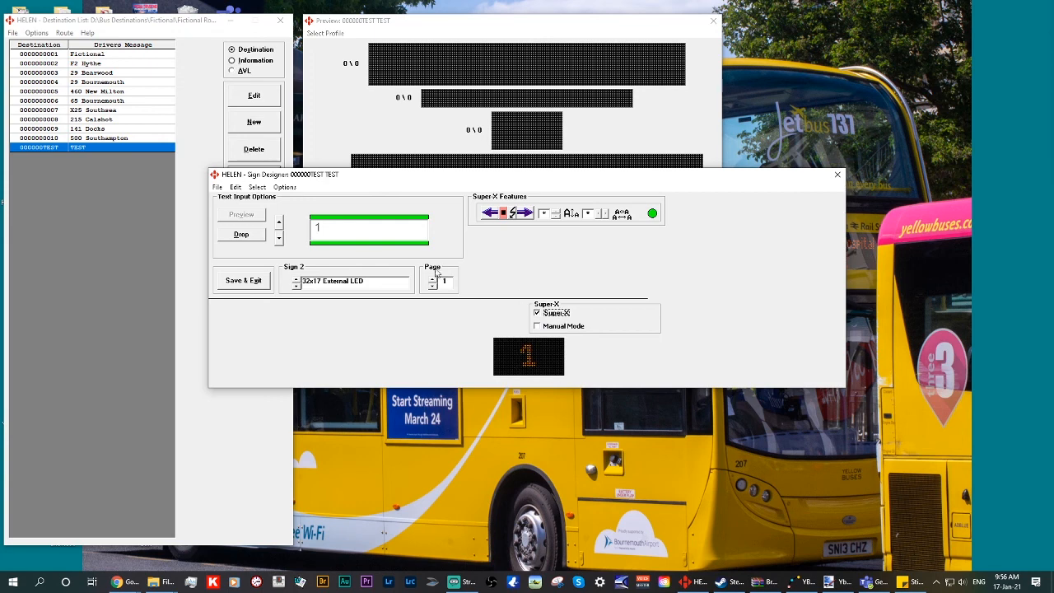
click(537, 313)
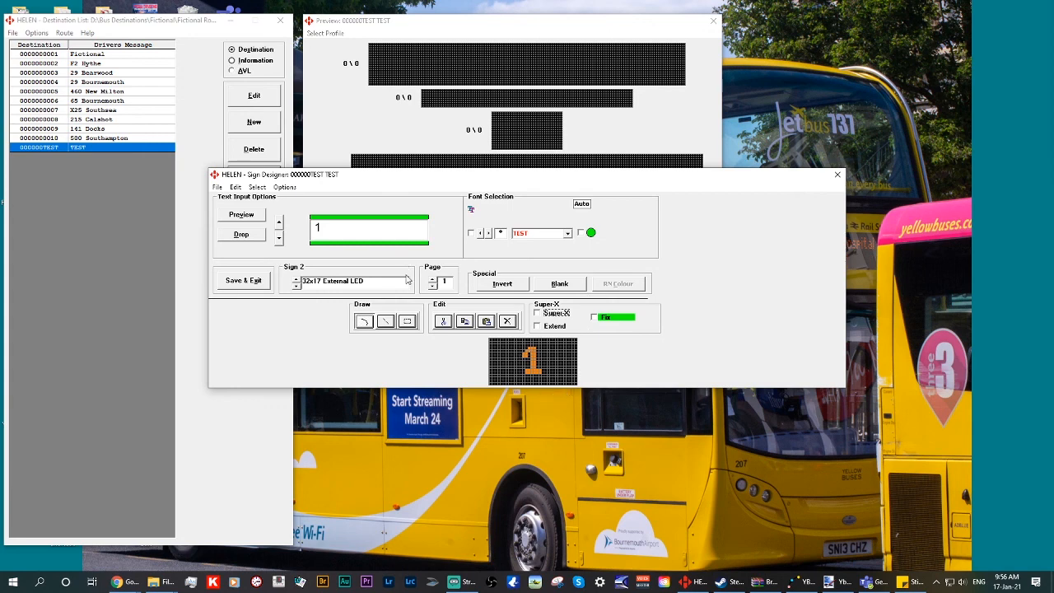
mouse_move(579, 362)
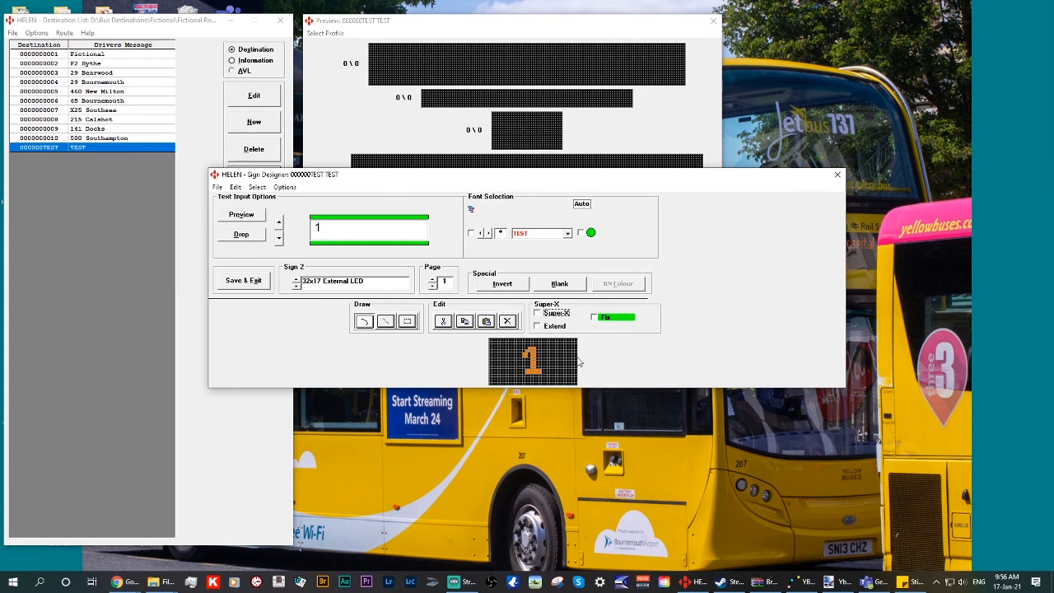
click(242, 280)
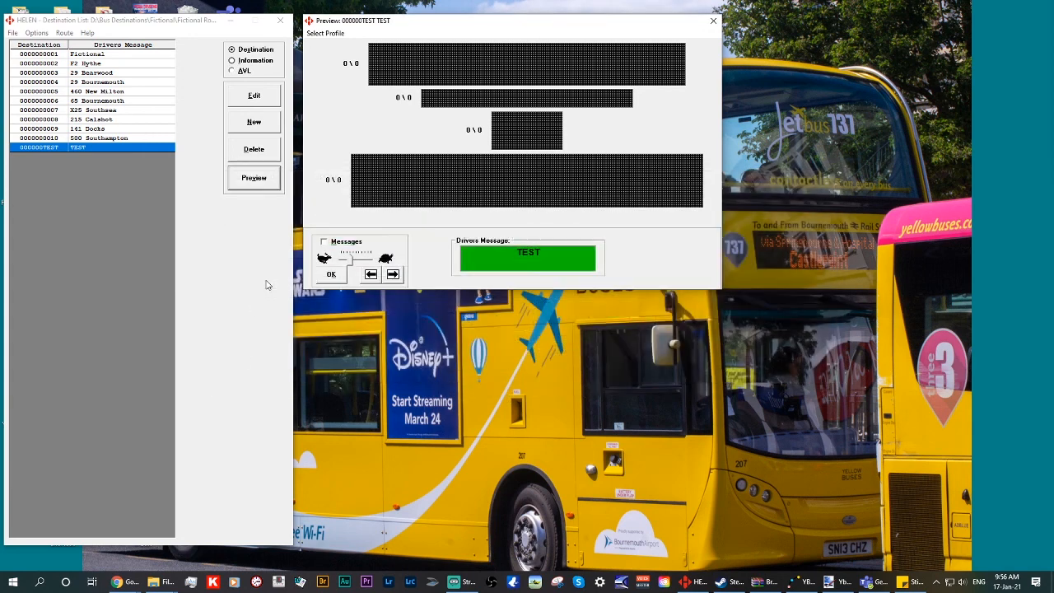
- Close the Preview window, leaving the destination list with 000000TEST
click(713, 20)
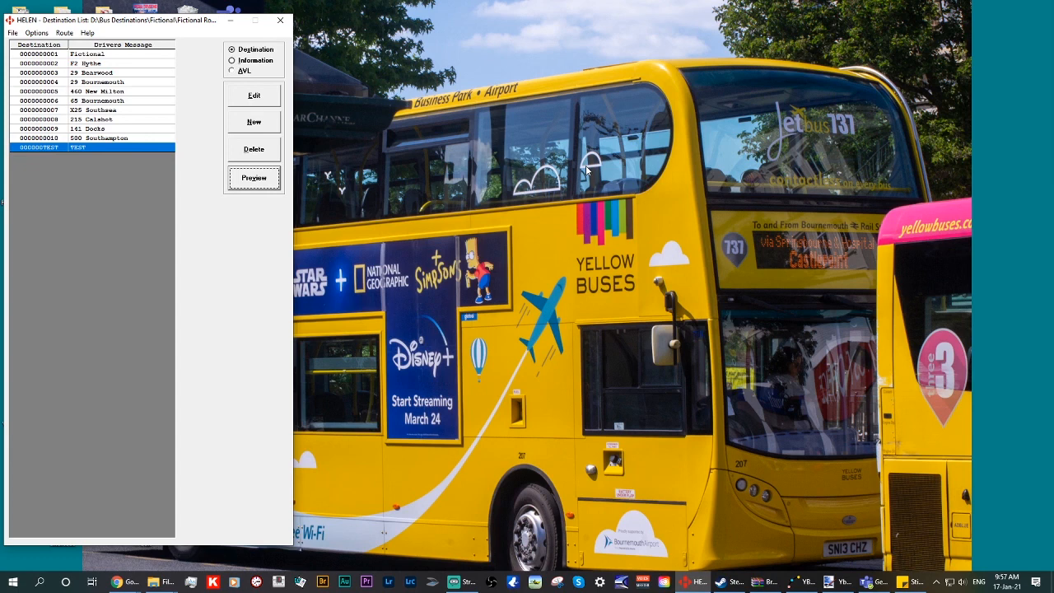
mouse_move(503, 204)
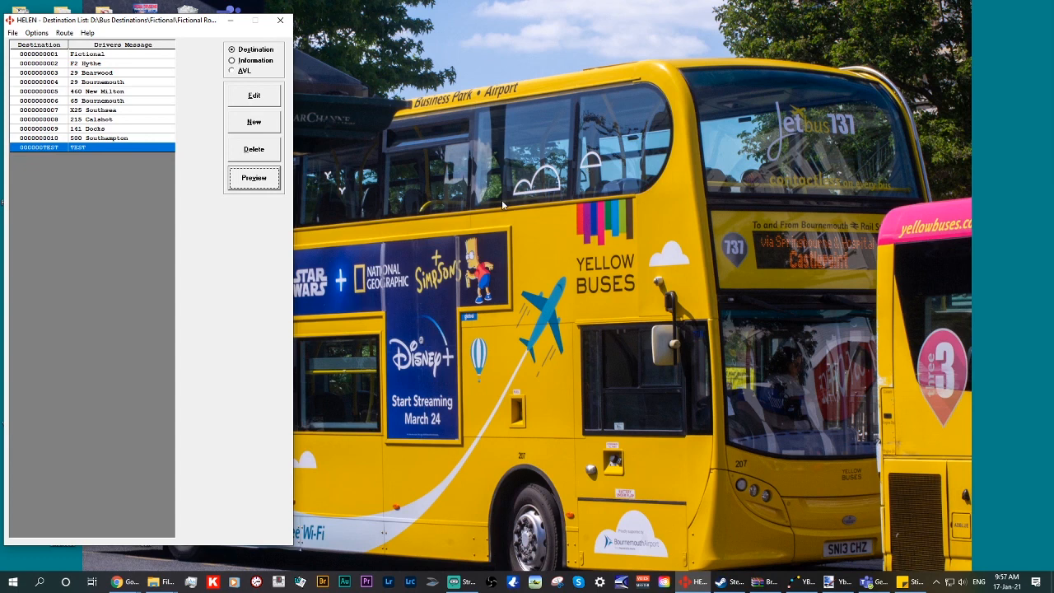
mouse_move(306, 191)
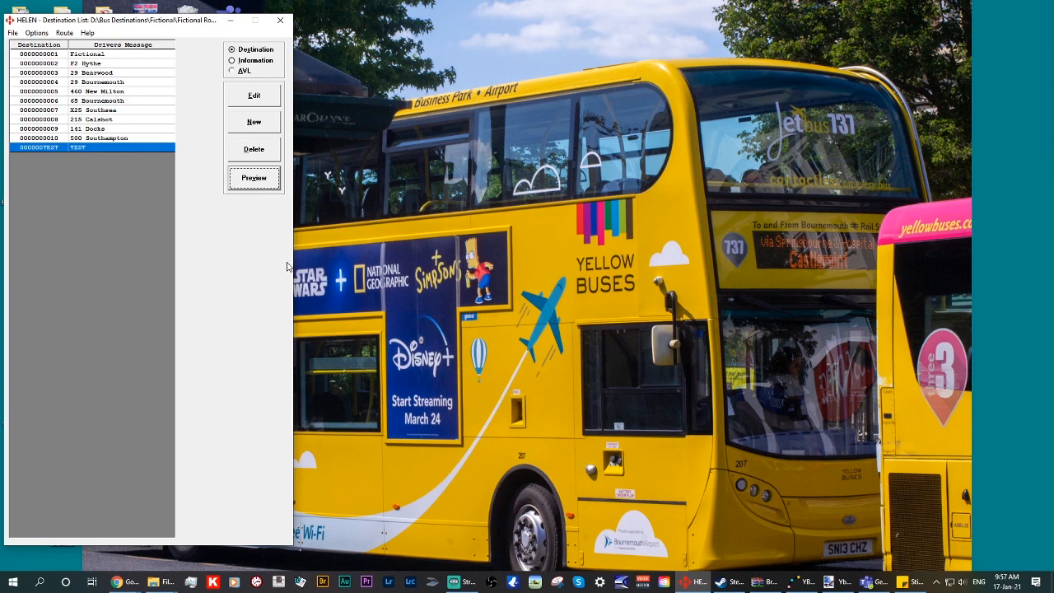
mouse_move(395, 301)
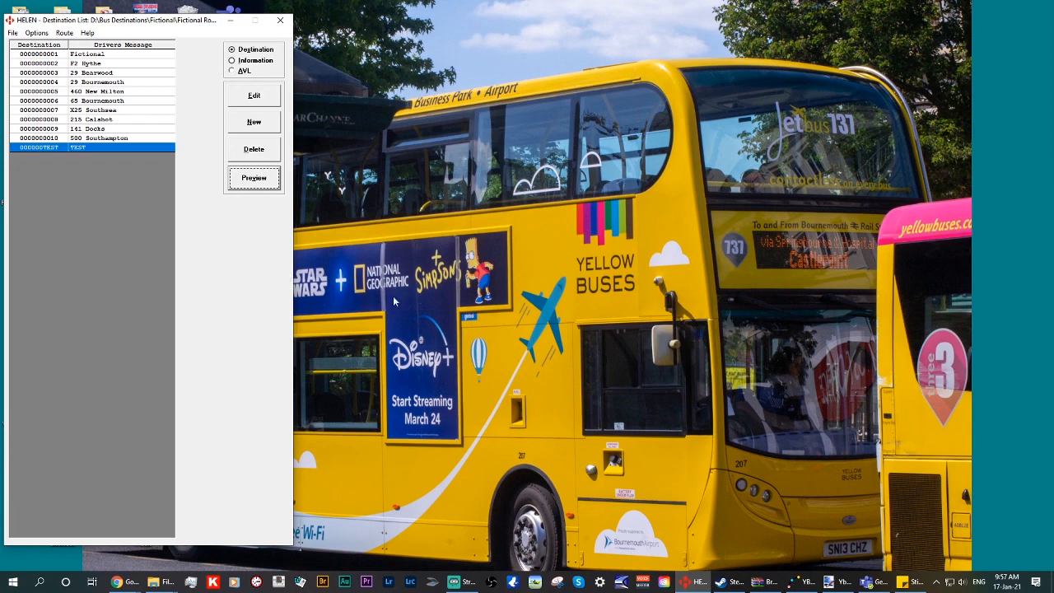